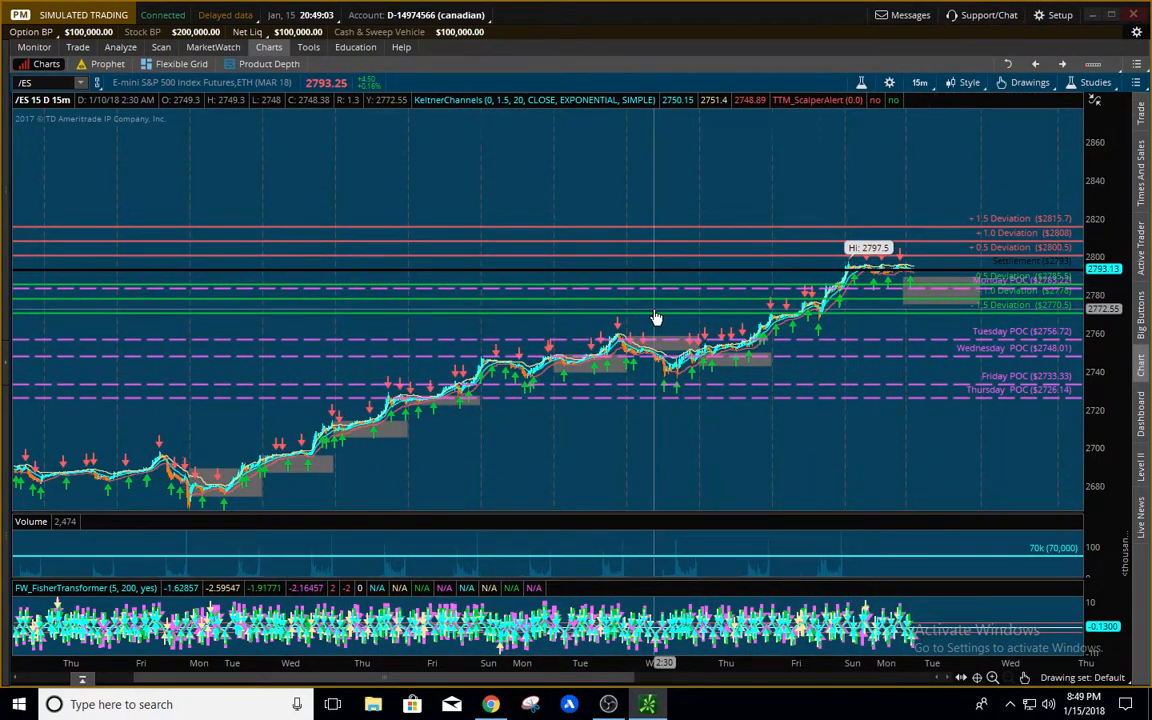
mouse_move(456, 468)
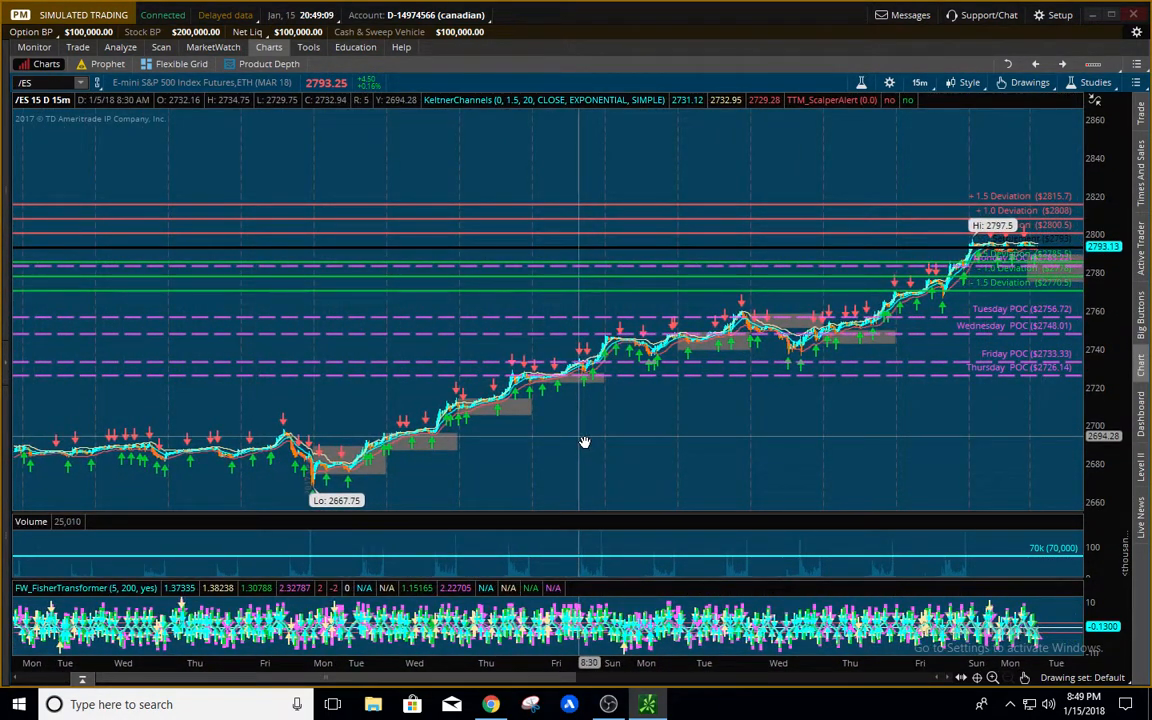
mouse_move(476, 456)
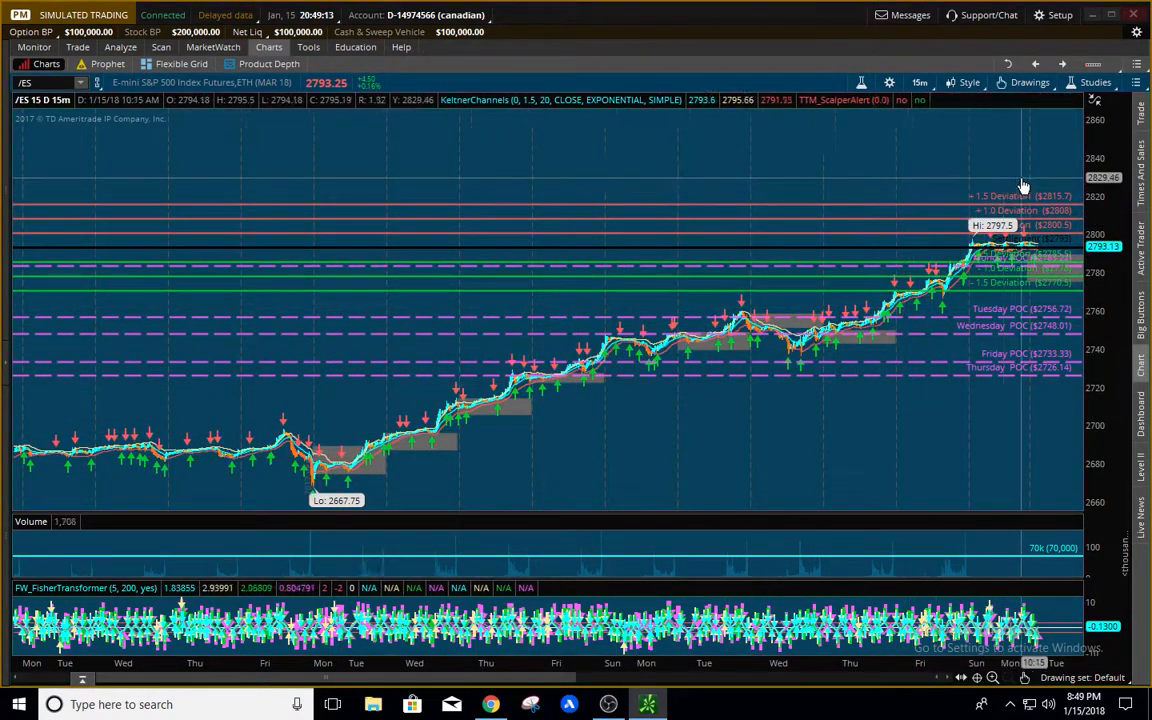
mouse_move(316, 308)
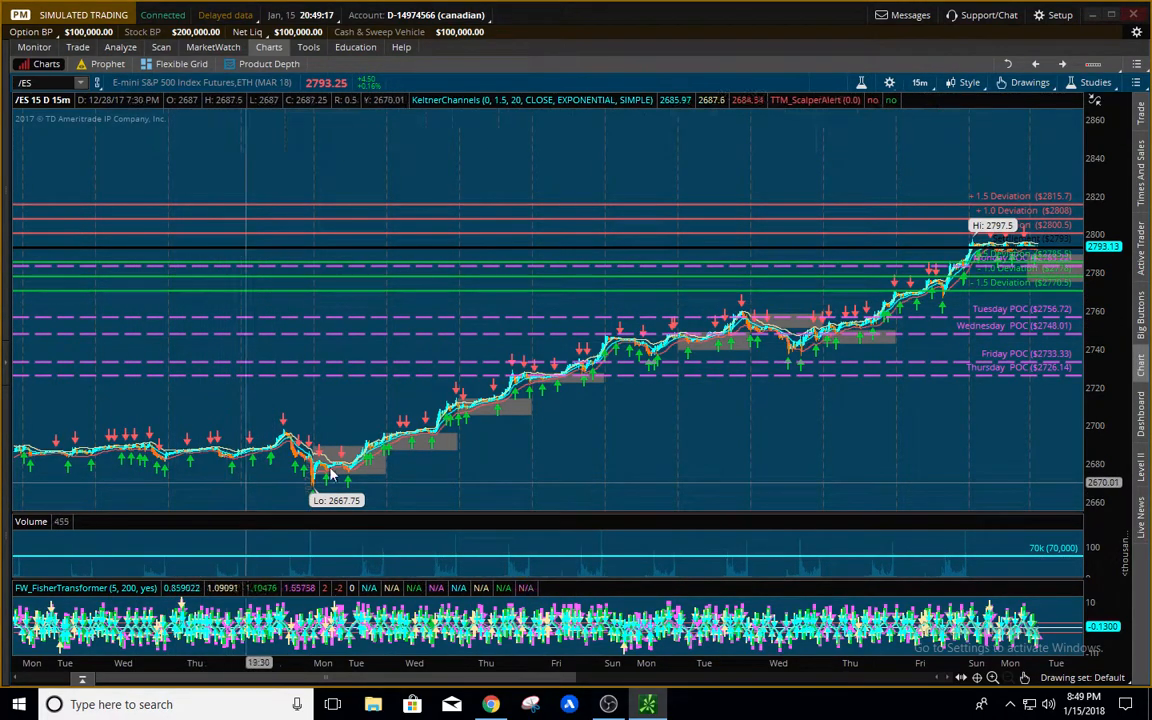
mouse_move(490, 510)
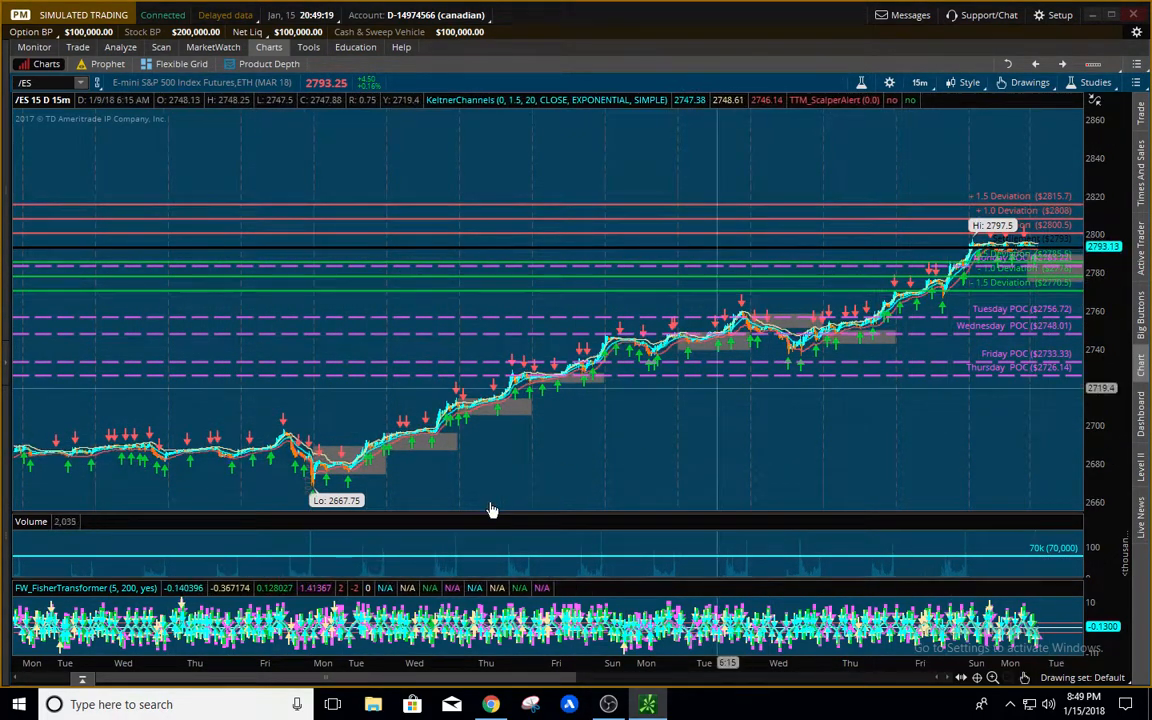
mouse_move(780, 432)
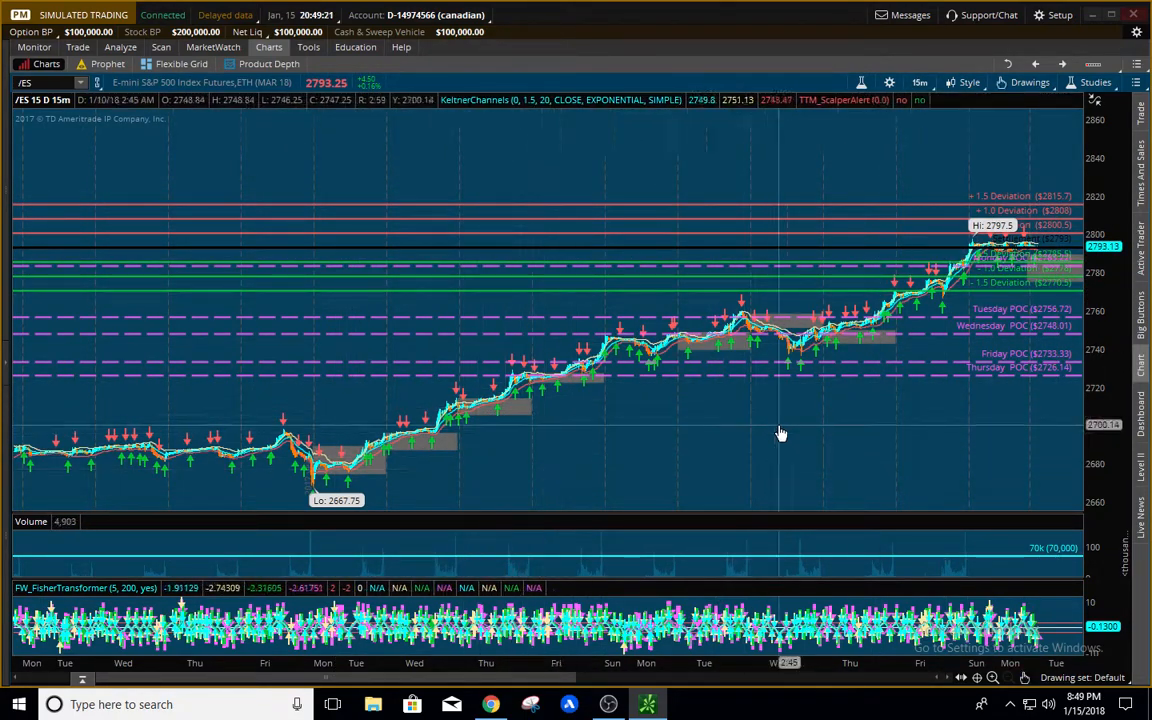
mouse_move(270, 388)
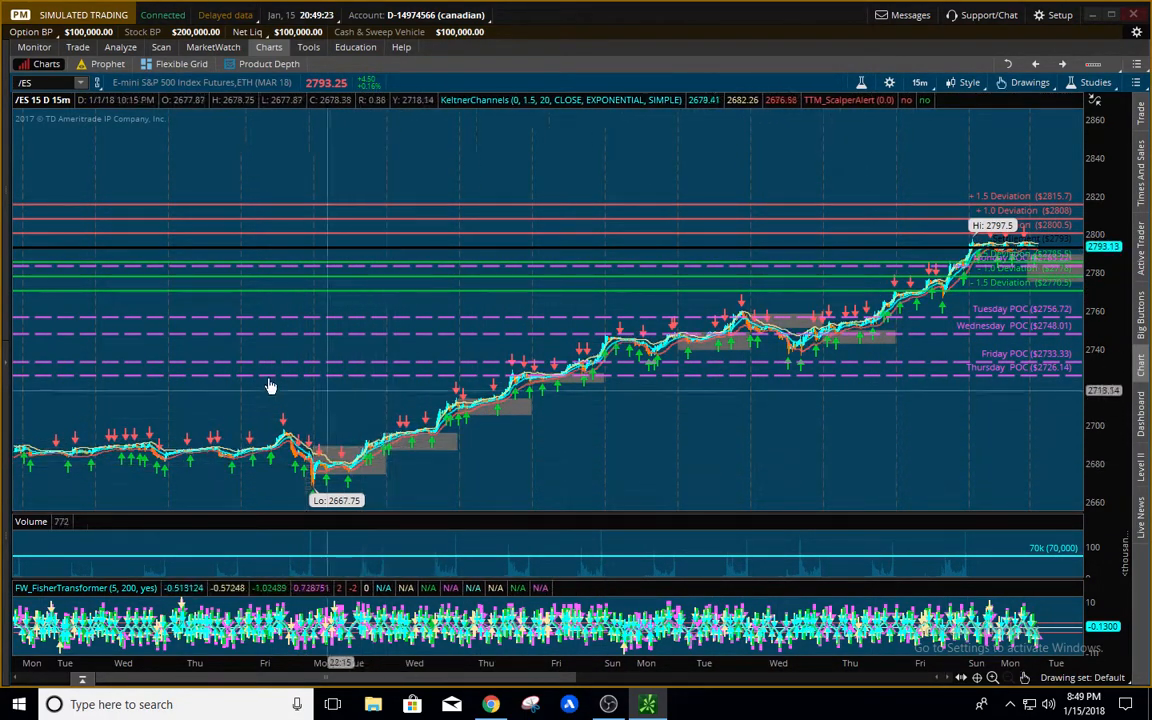
- Pan the /ES 15-minute chart to the latest Tuesday–Friday bars near the 2797.5 high and deviation lines
left_click_drag(270, 388, 804, 380)
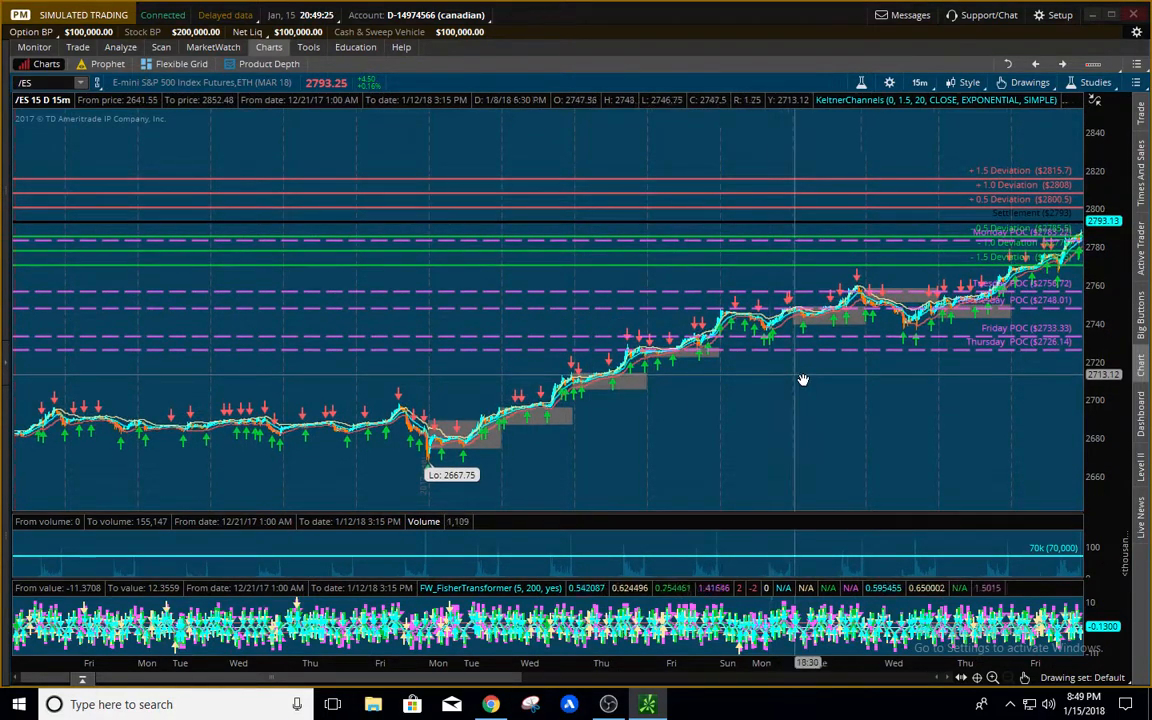
mouse_move(40, 414)
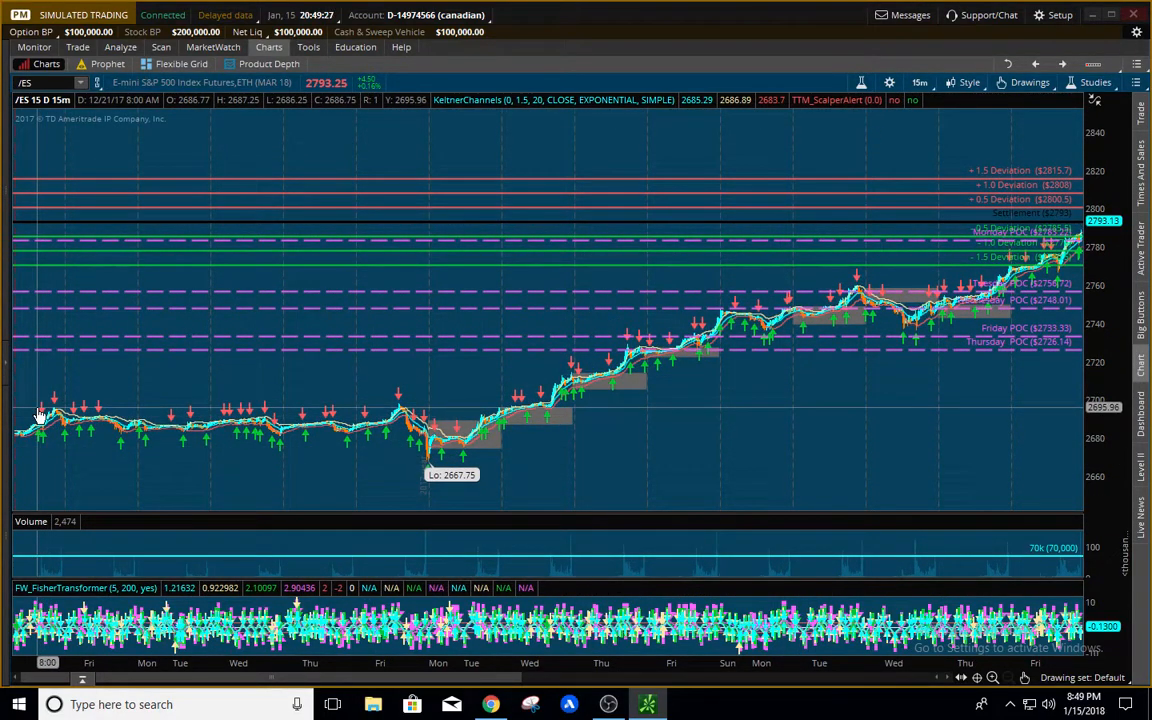
mouse_move(556, 424)
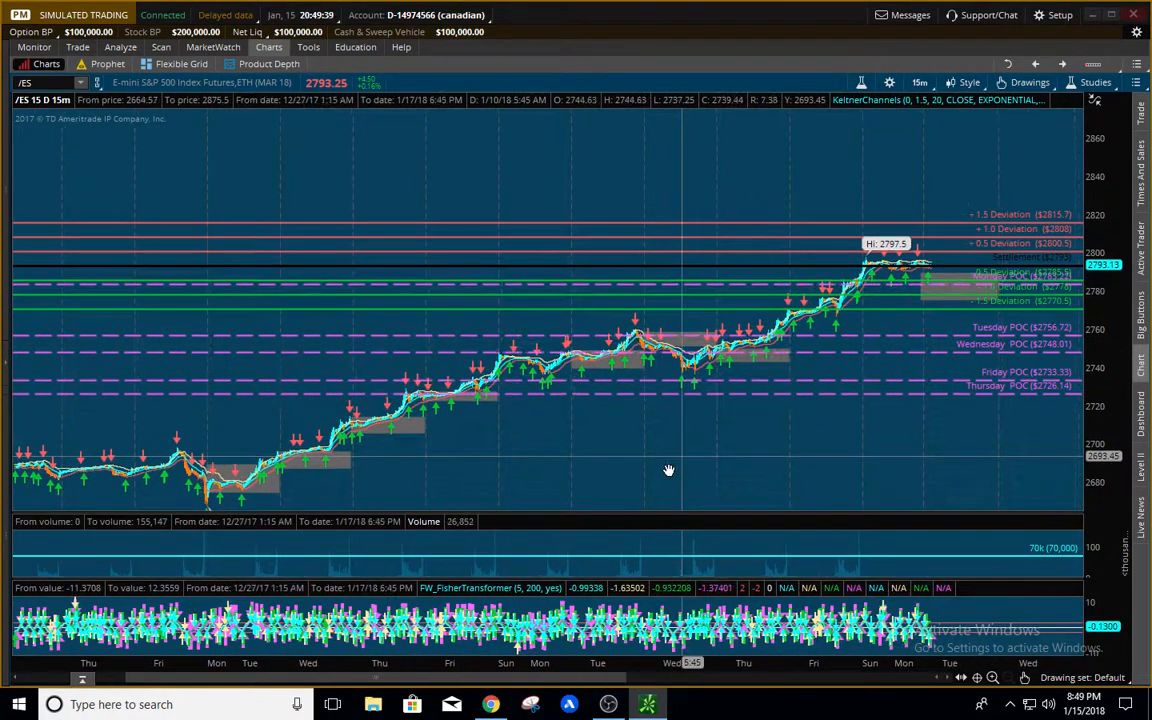
left_click_drag(668, 470, 488, 492)
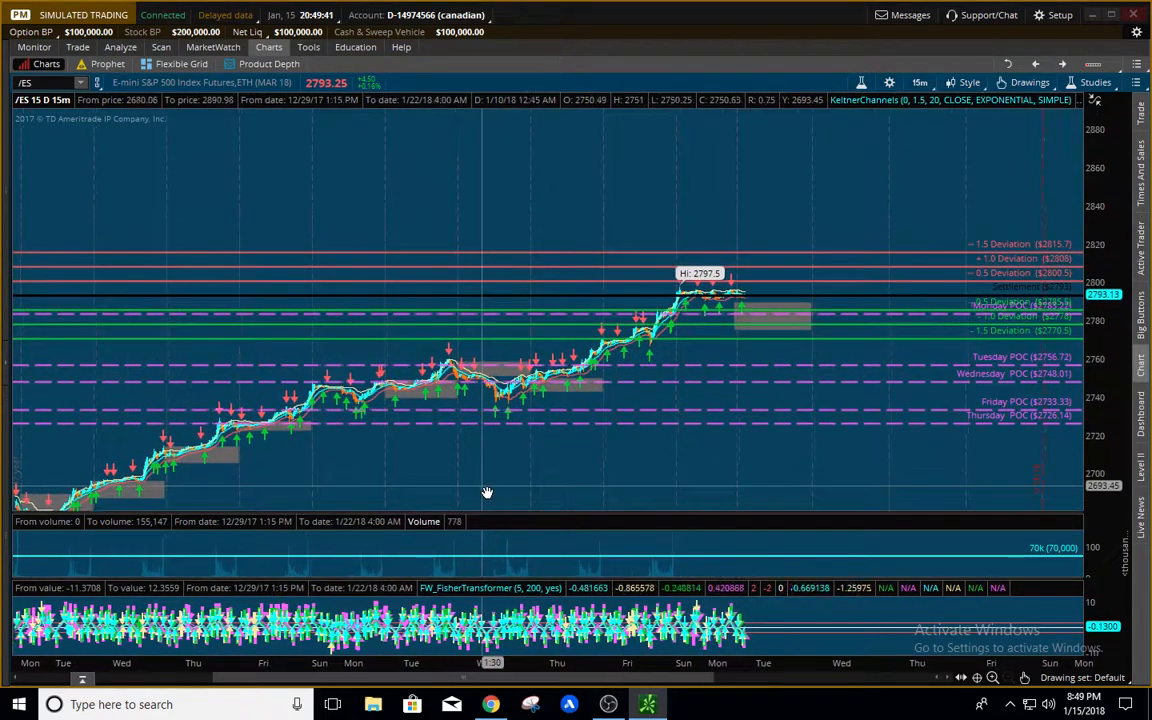
left_click_drag(488, 492, 660, 496)
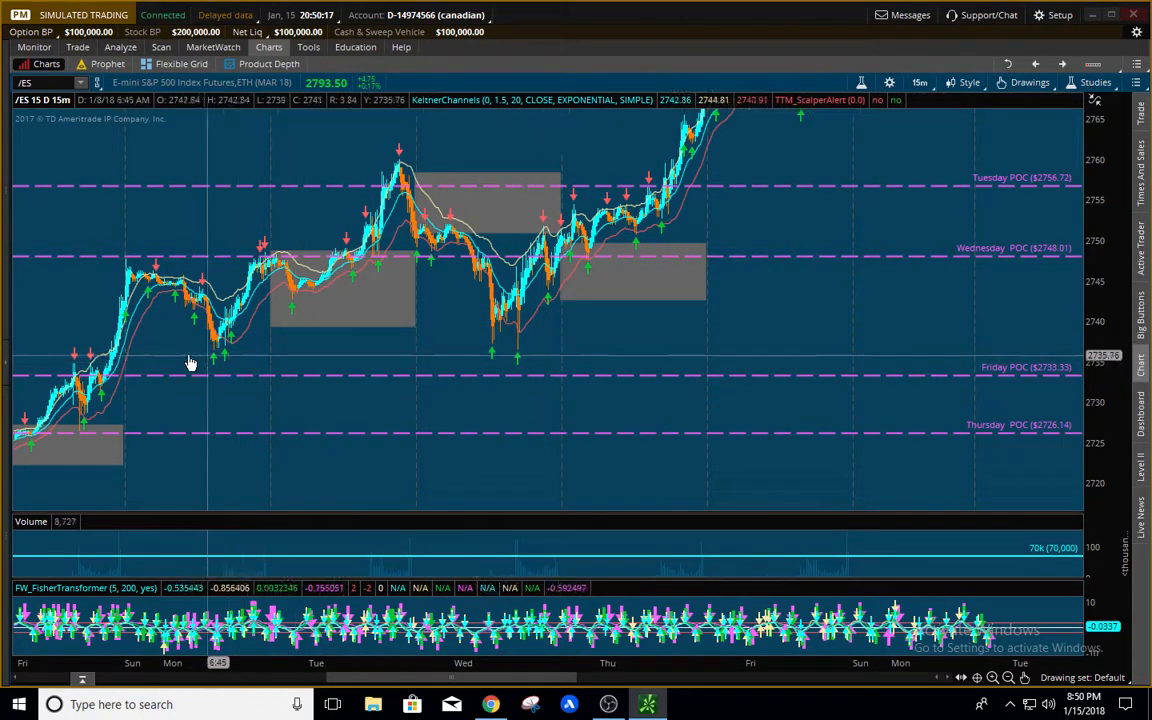
mouse_move(696, 282)
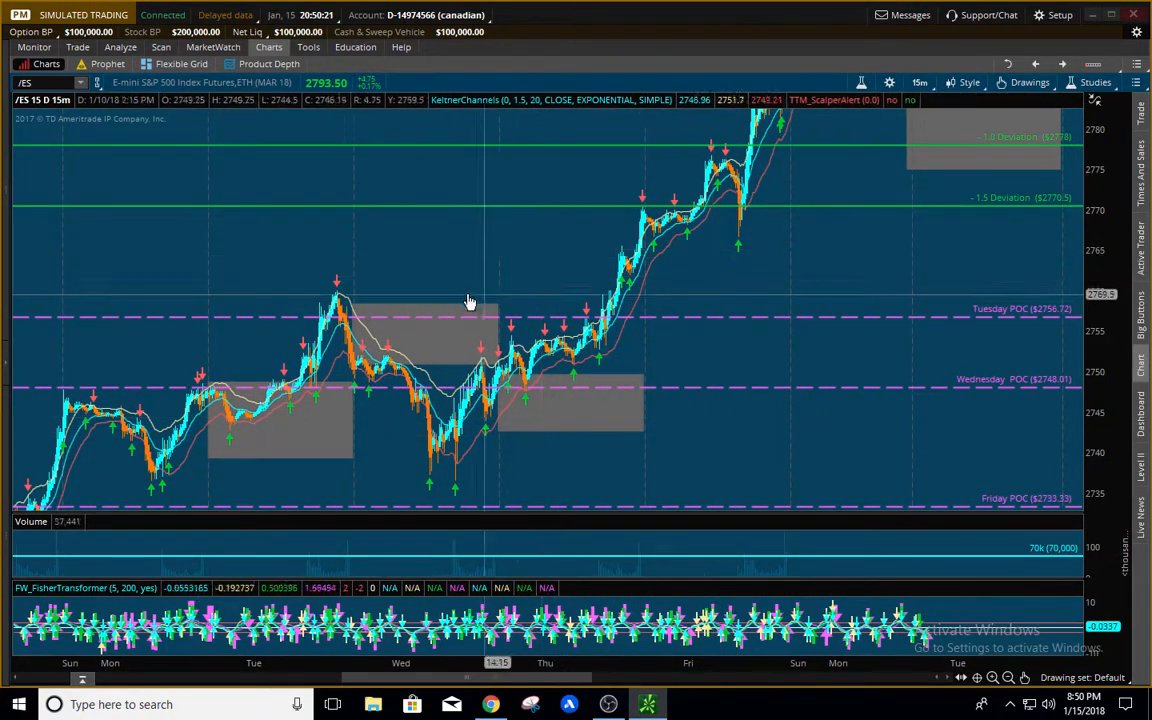
mouse_move(376, 292)
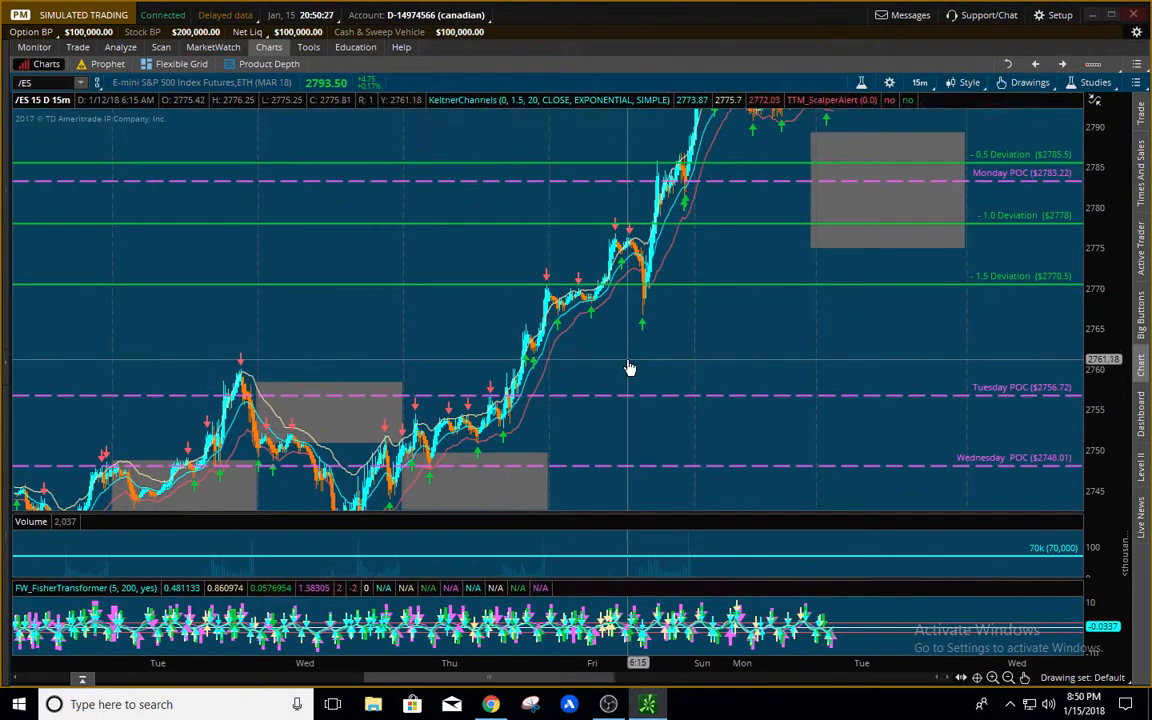
mouse_move(770, 338)
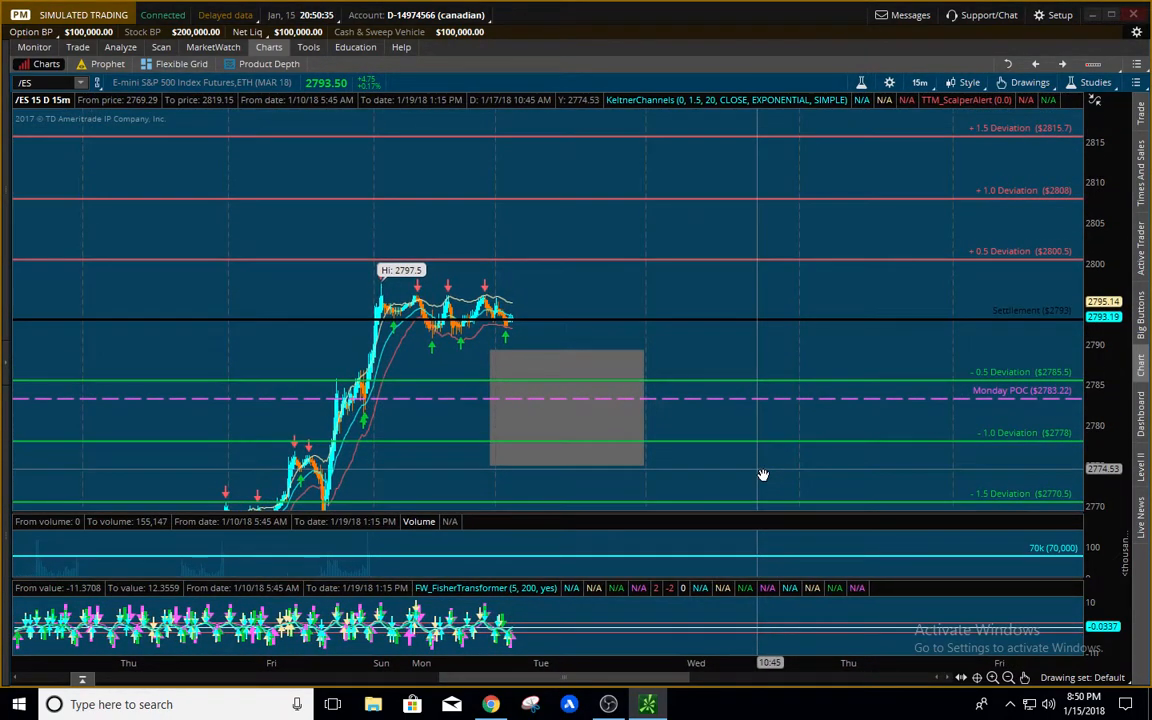
mouse_move(278, 276)
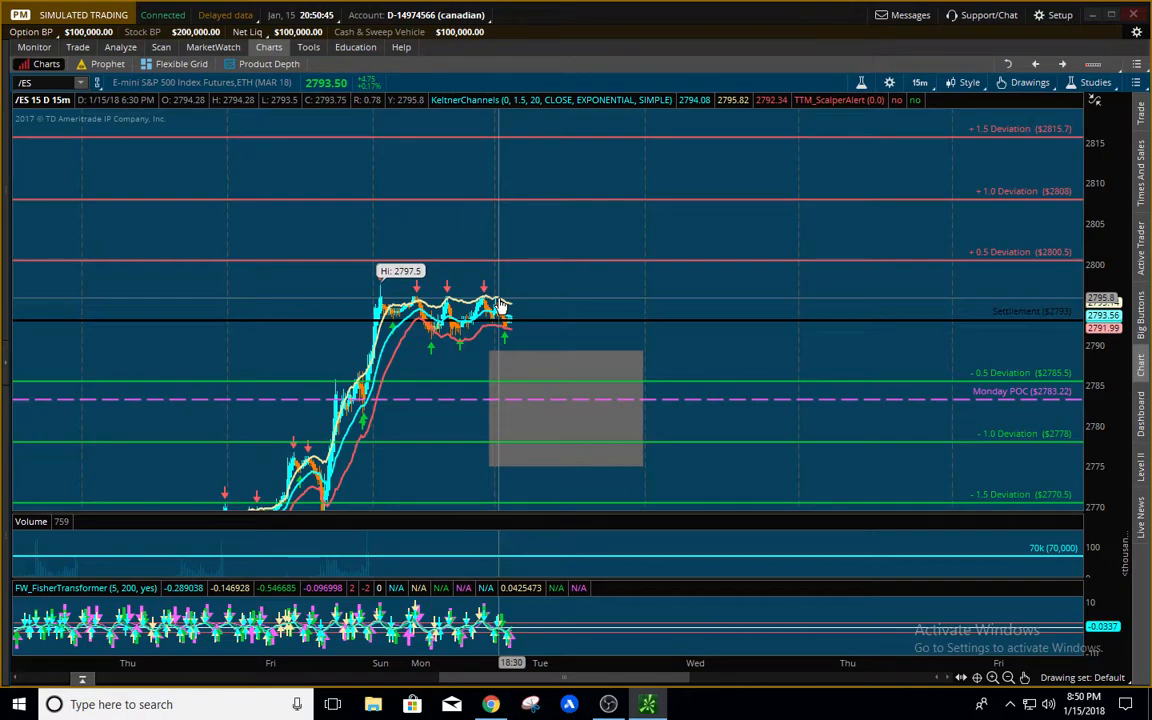
mouse_move(904, 292)
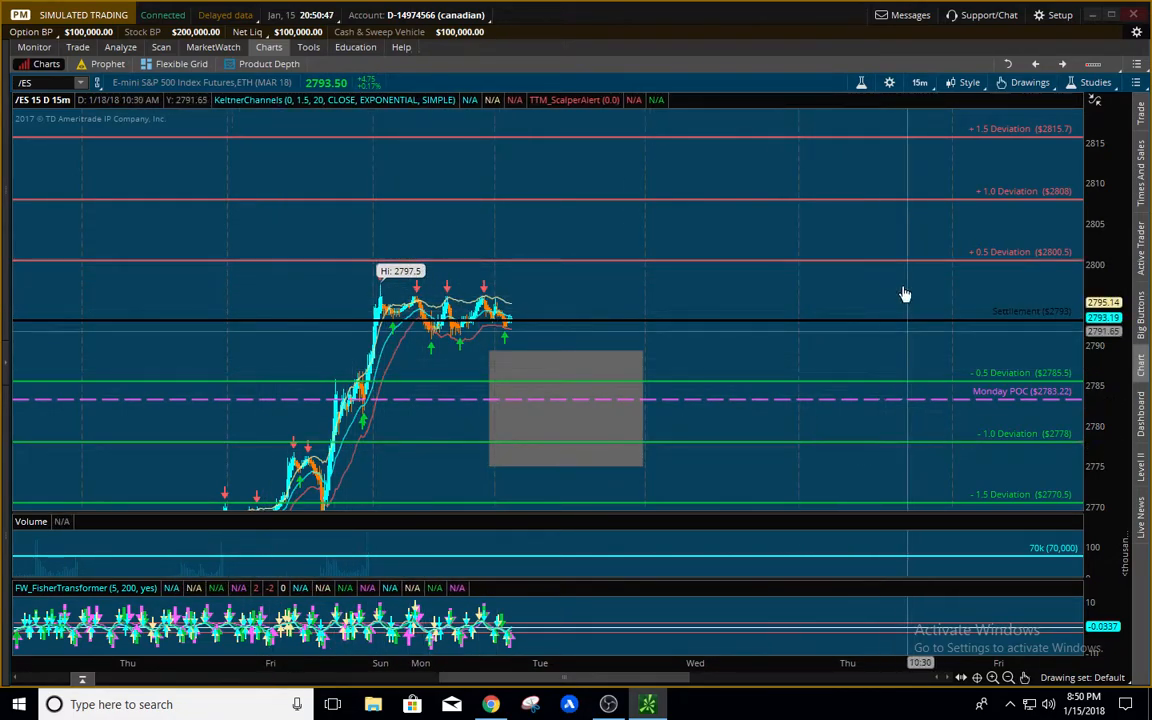
mouse_move(820, 420)
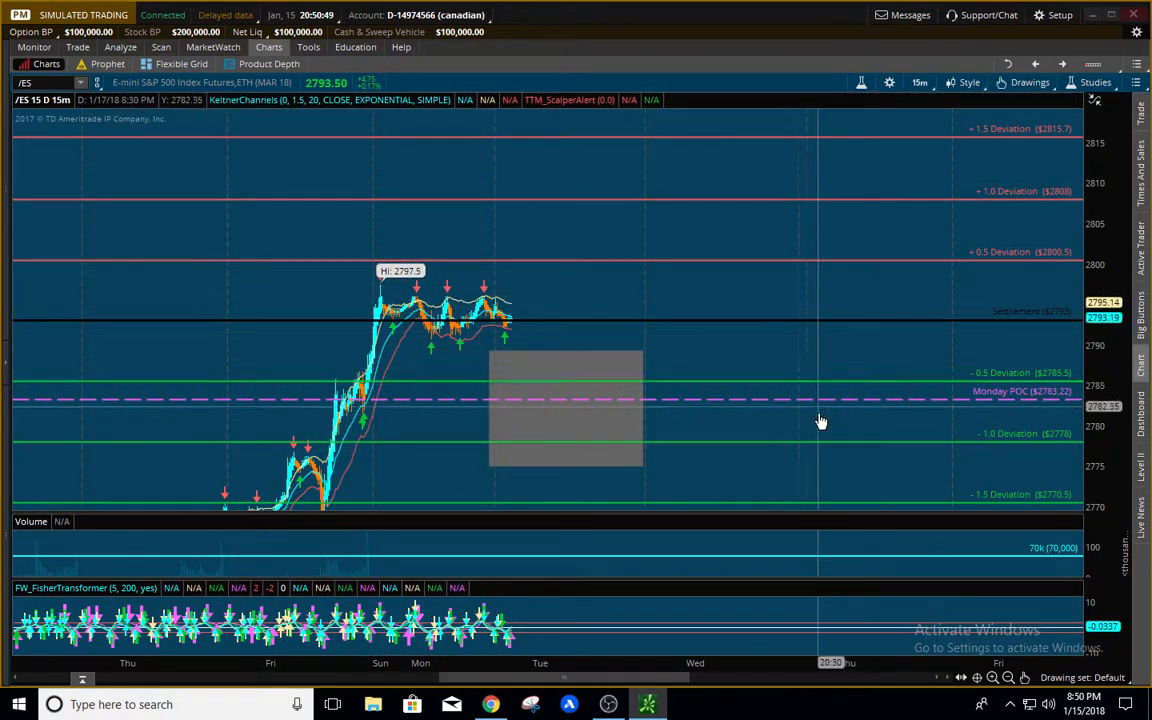
mouse_move(762, 394)
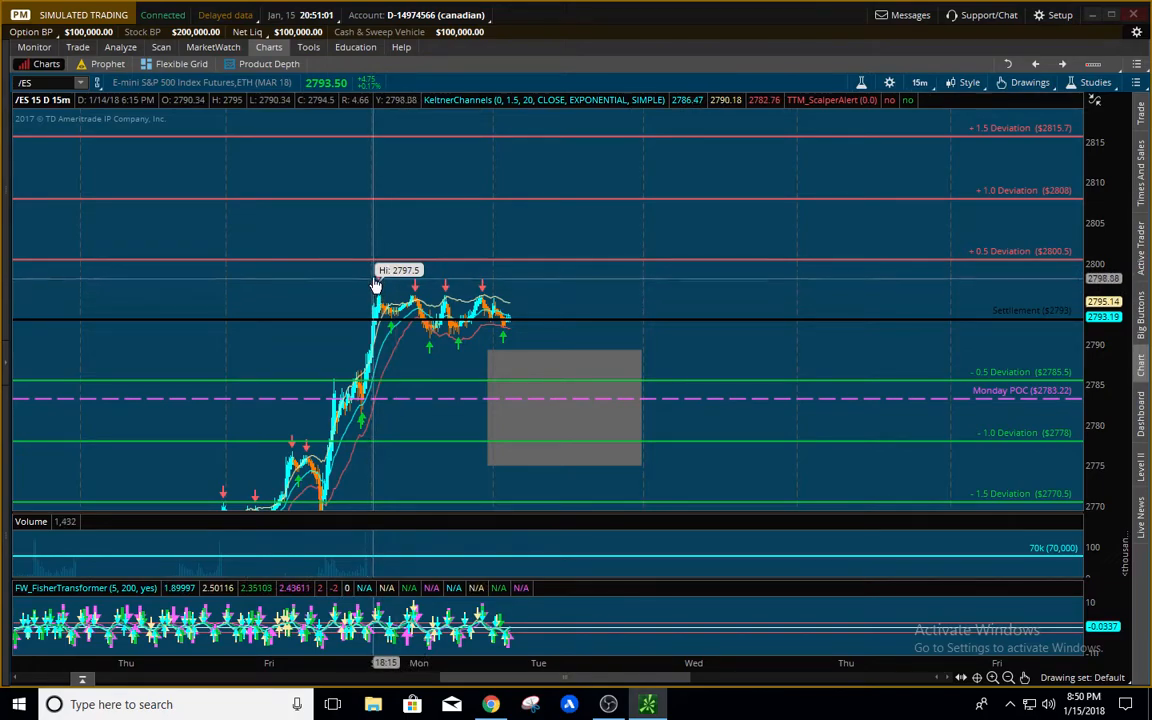
mouse_move(636, 258)
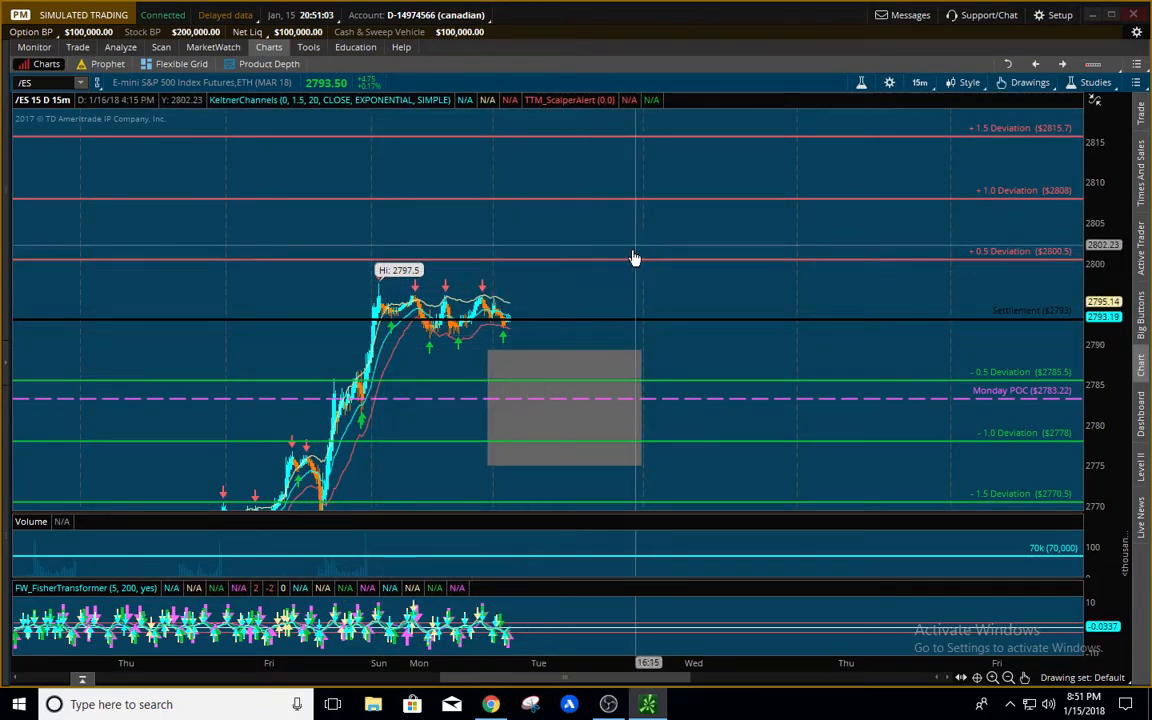
mouse_move(500, 300)
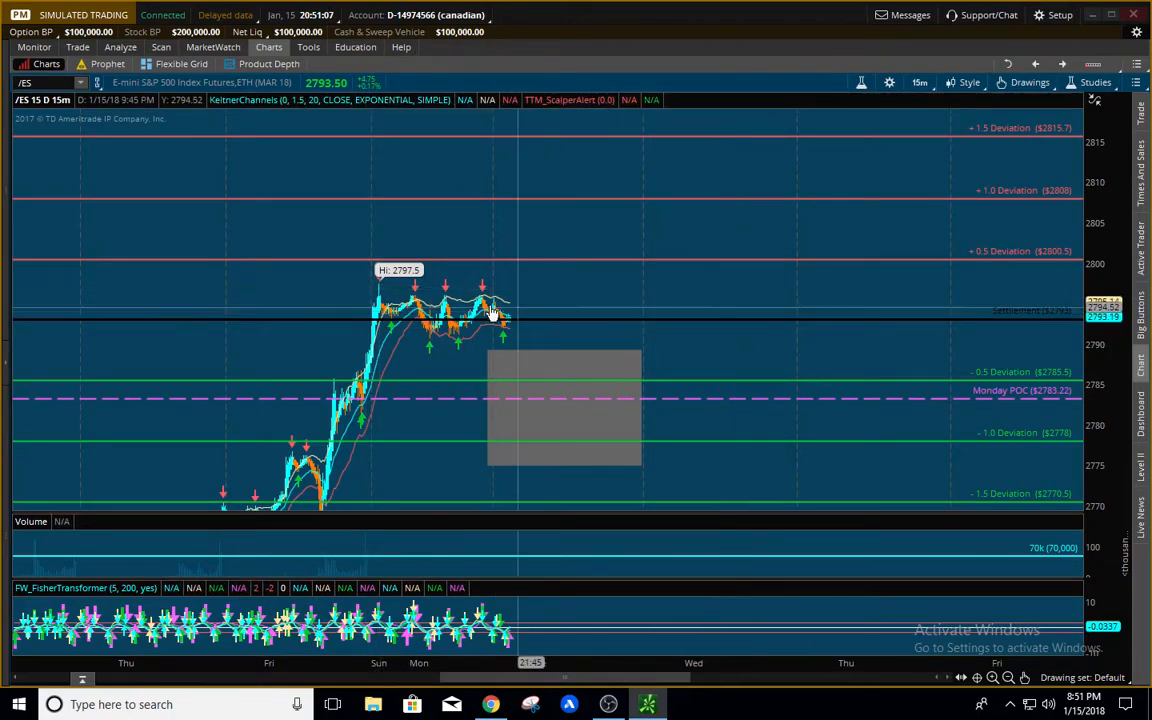
mouse_move(336, 290)
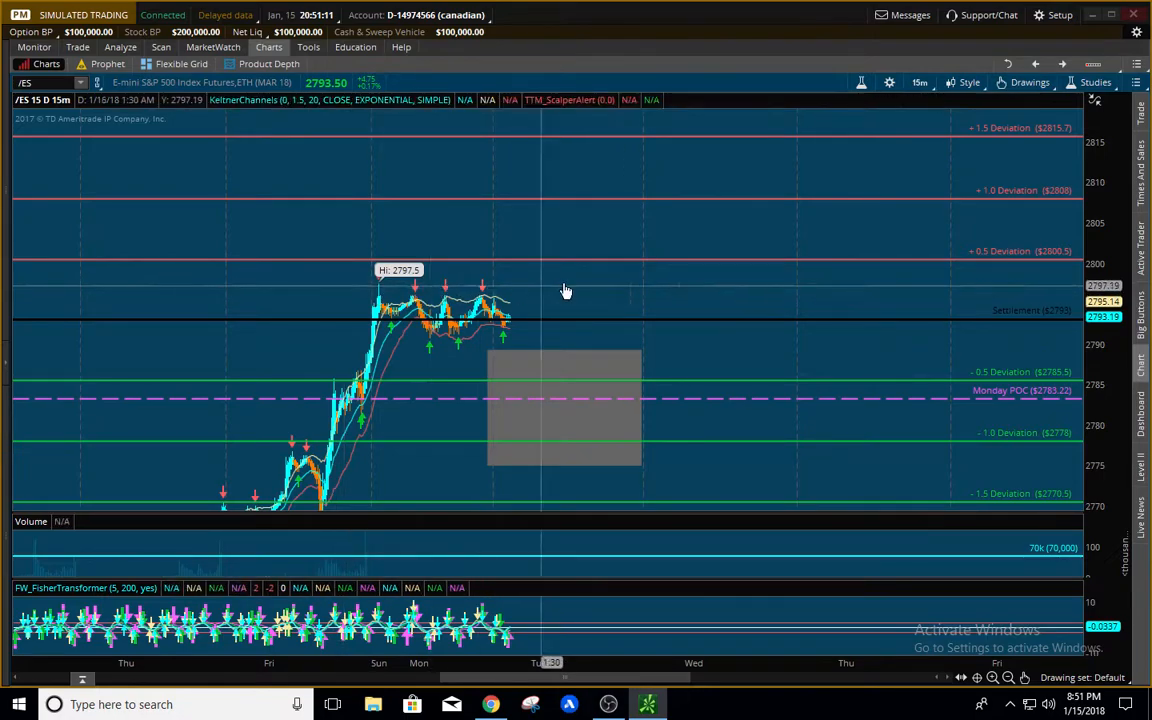
mouse_move(788, 266)
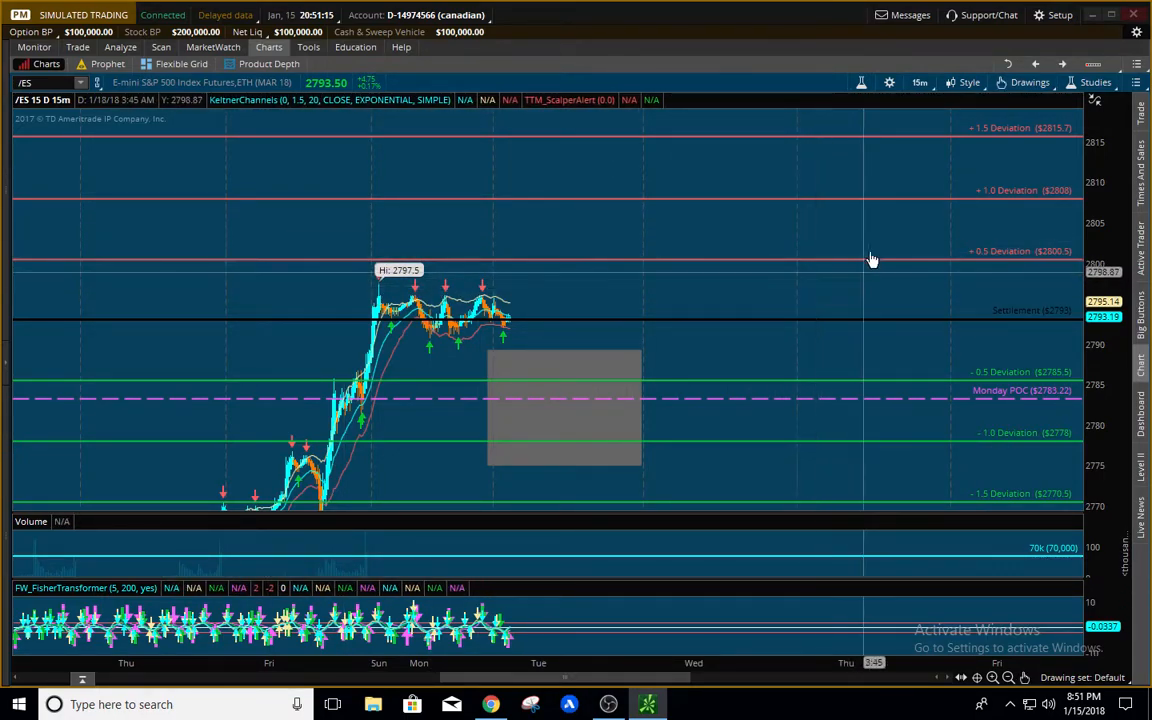
mouse_move(850, 262)
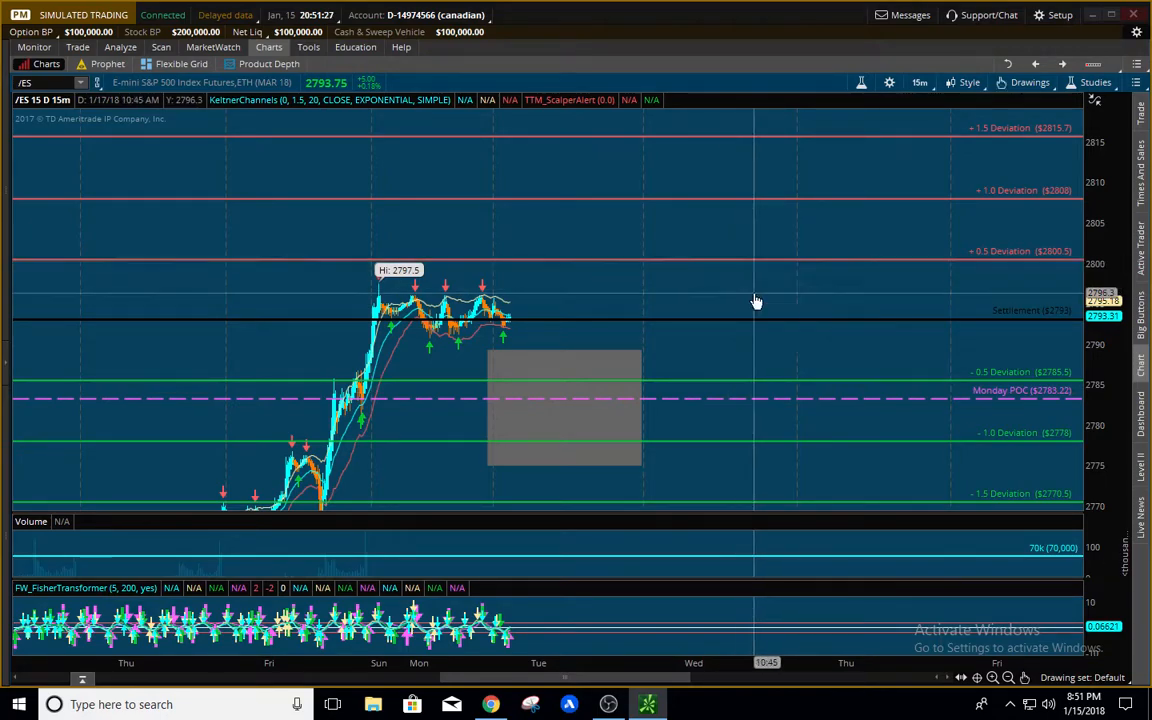
mouse_move(758, 266)
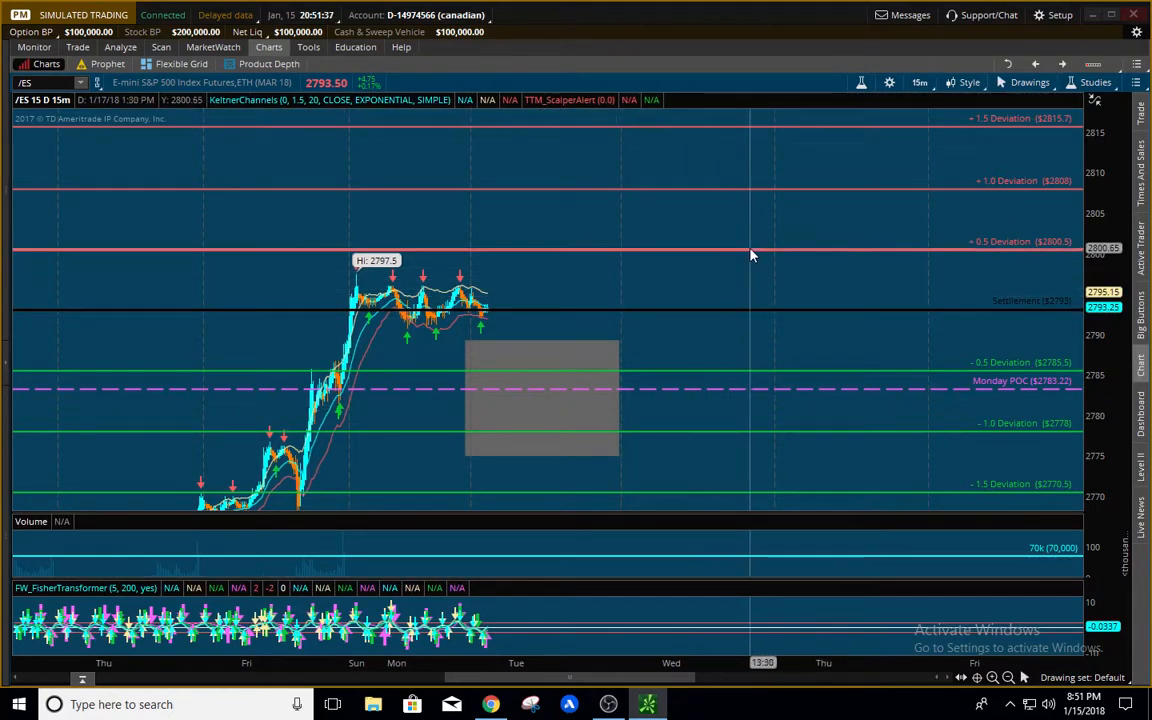
mouse_move(758, 268)
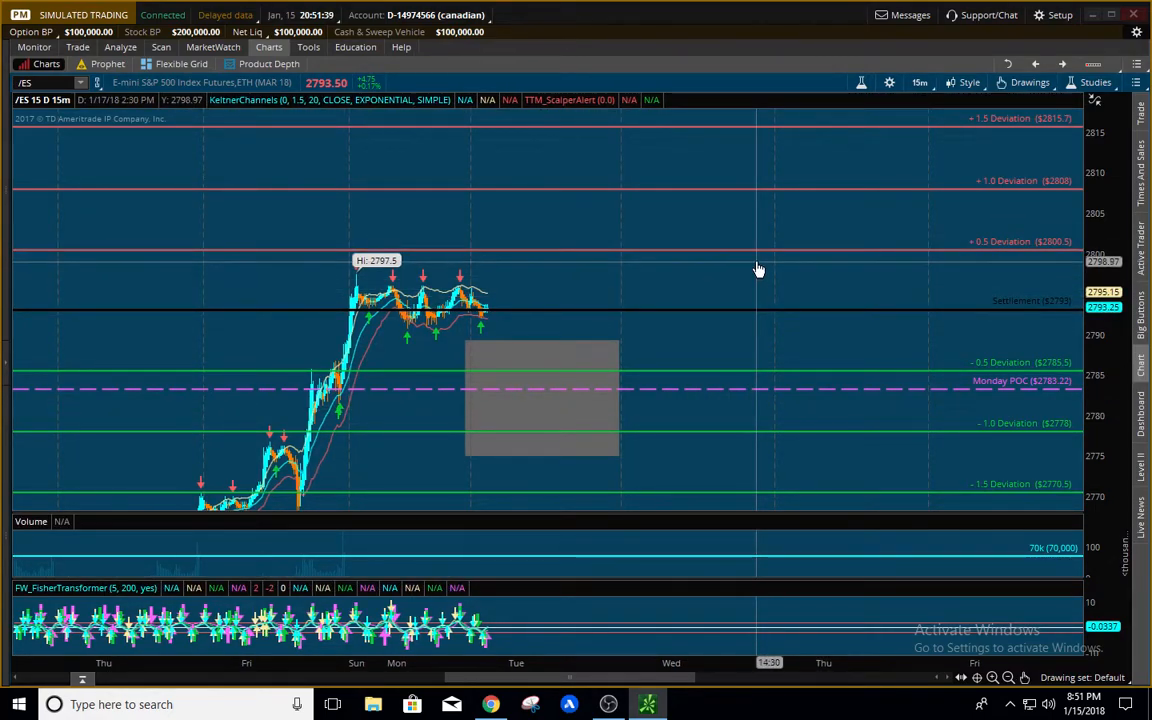
mouse_move(748, 272)
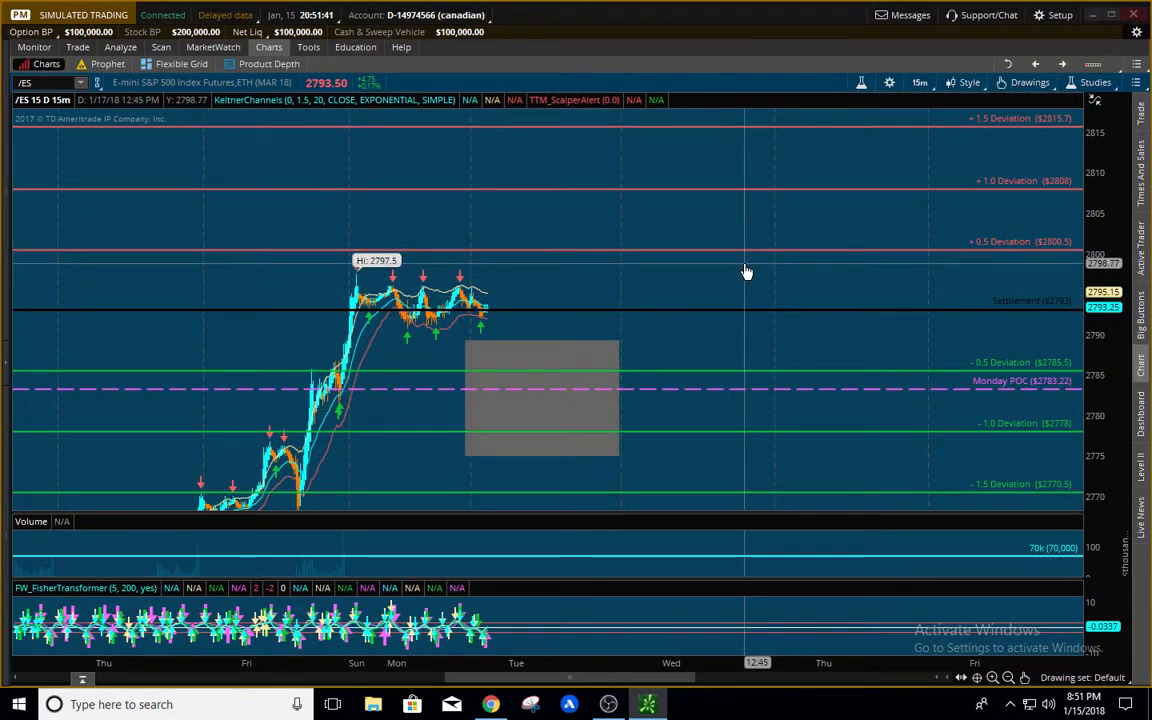
mouse_move(736, 256)
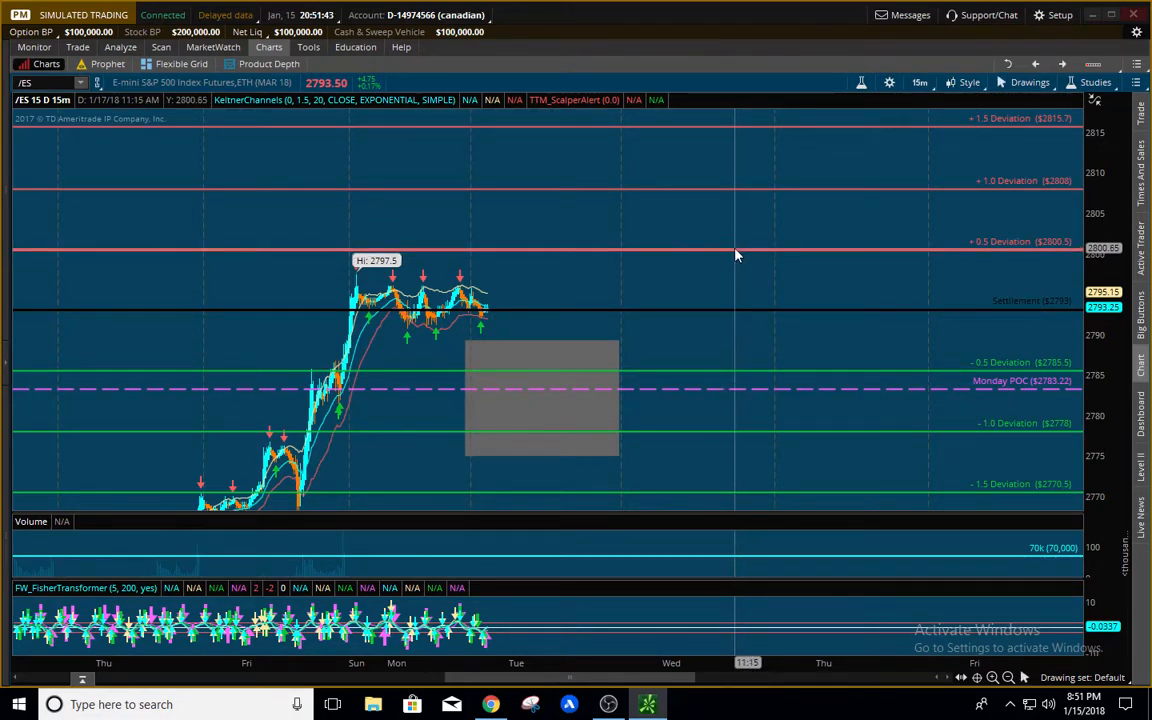
mouse_move(832, 380)
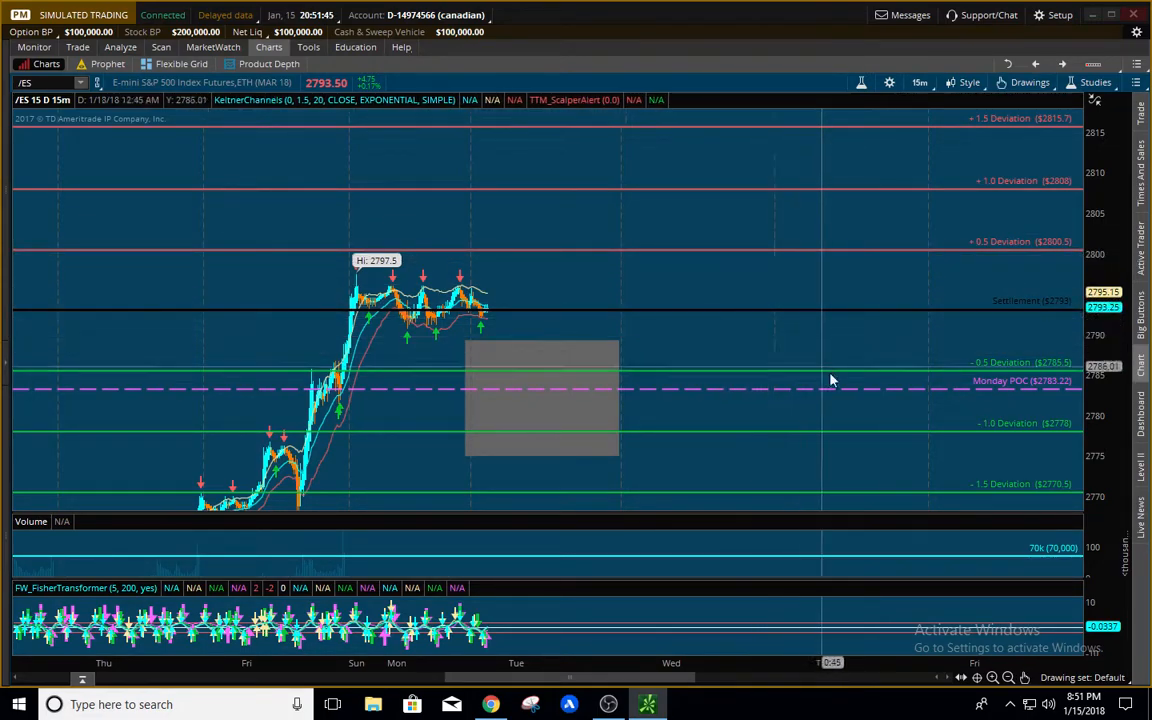
mouse_move(780, 256)
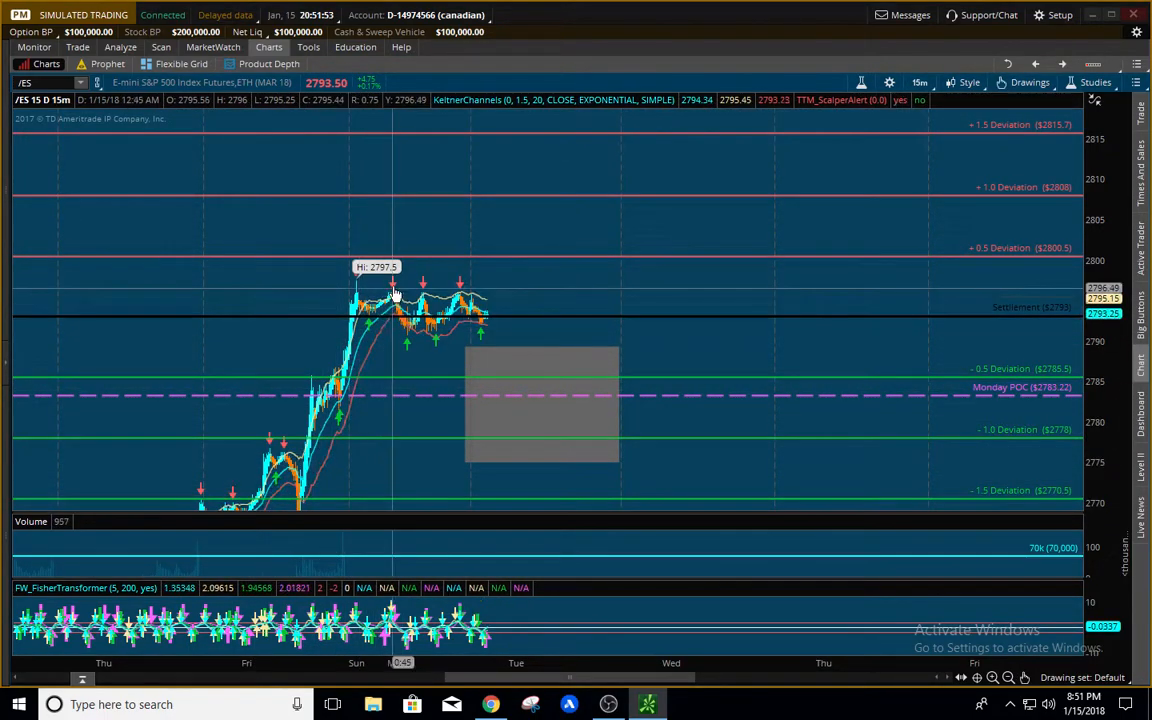
mouse_move(270, 456)
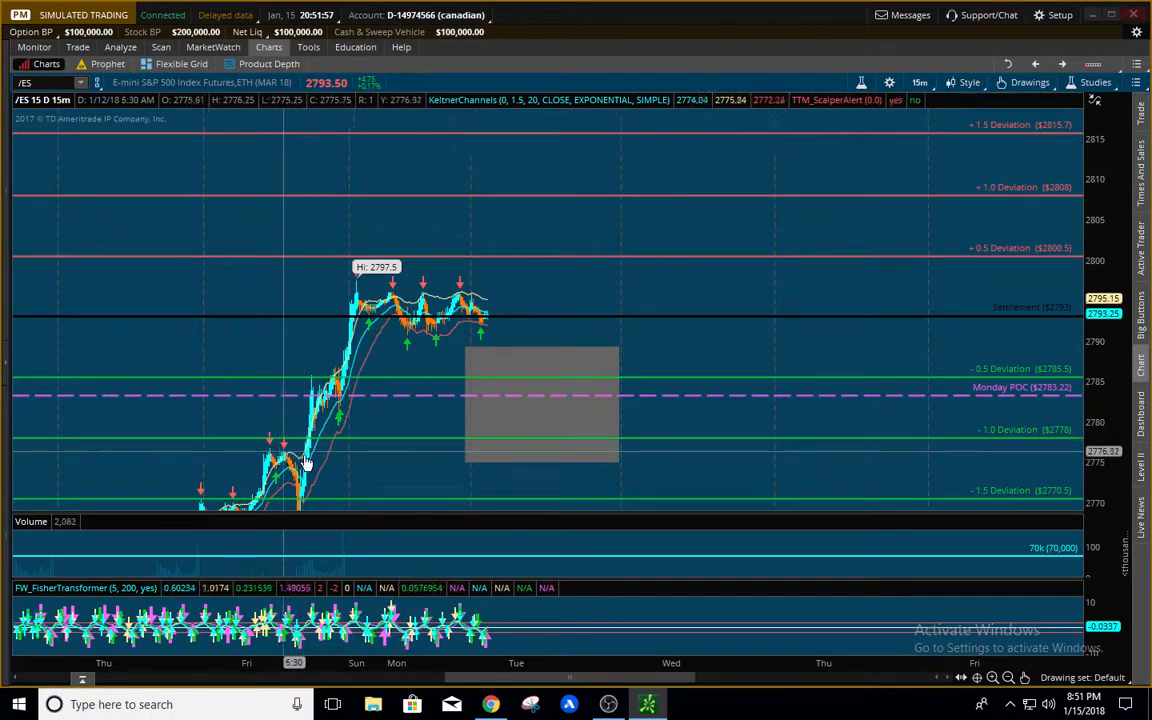
mouse_move(308, 456)
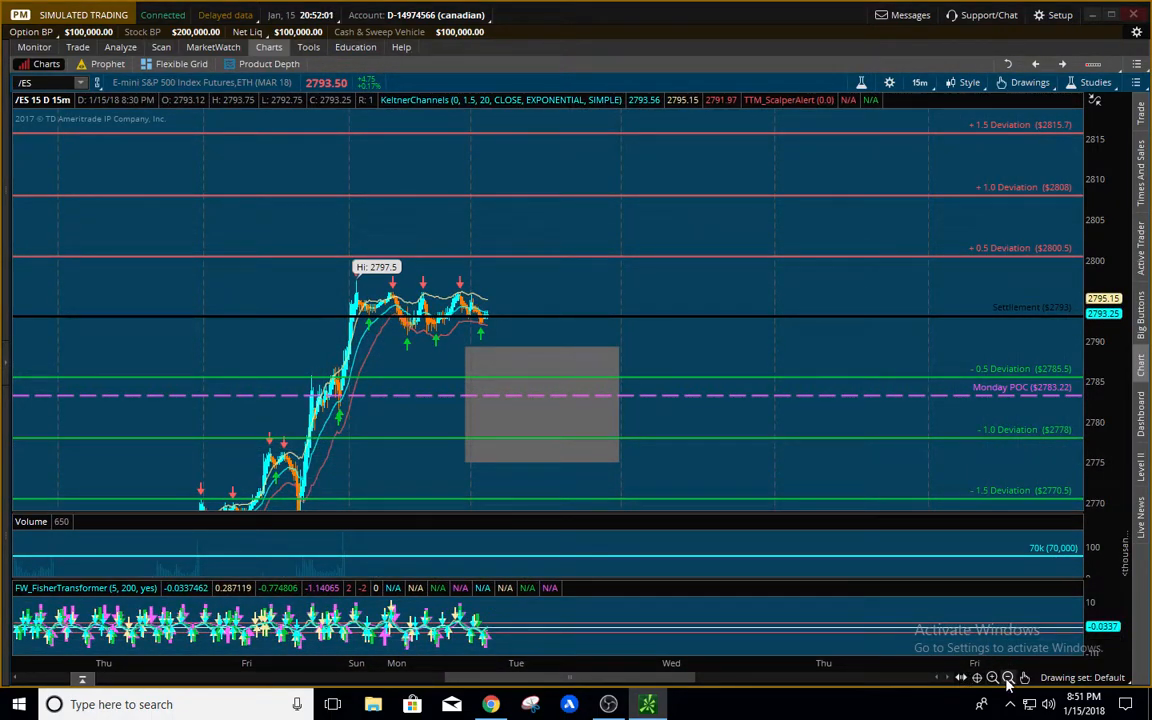
- Zoom the /ES chart onto Sunday–Monday's consolidation below the 2797.5 high
left_click(992, 678)
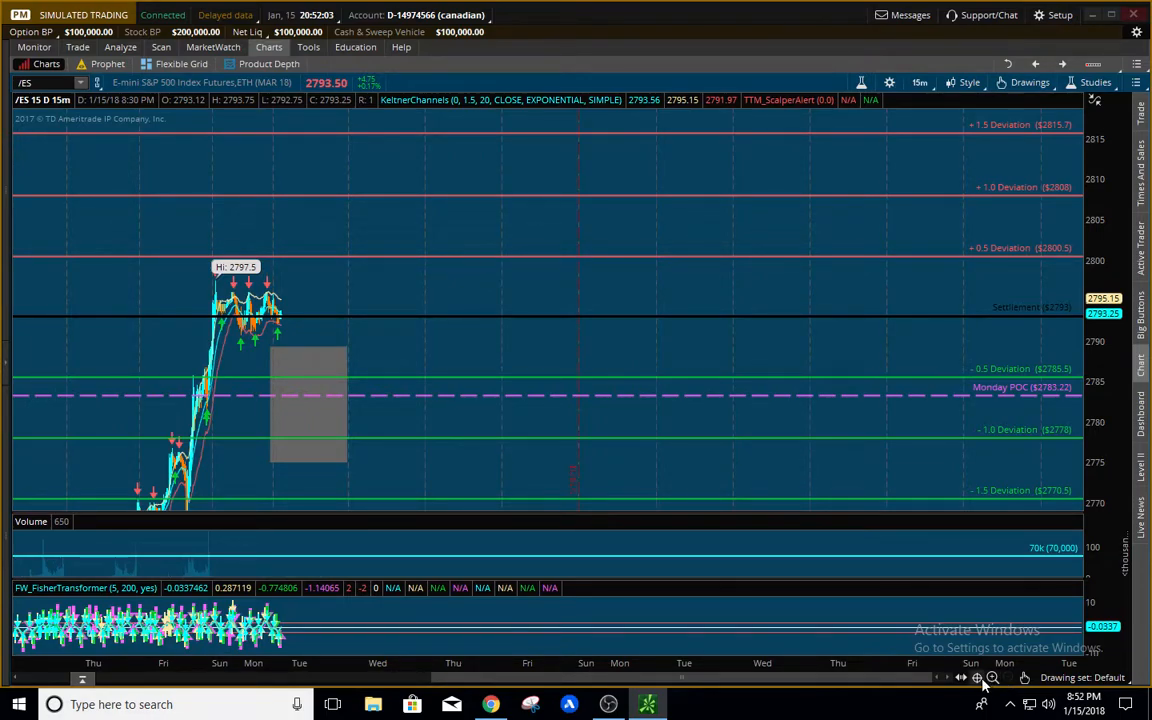
left_click(976, 678)
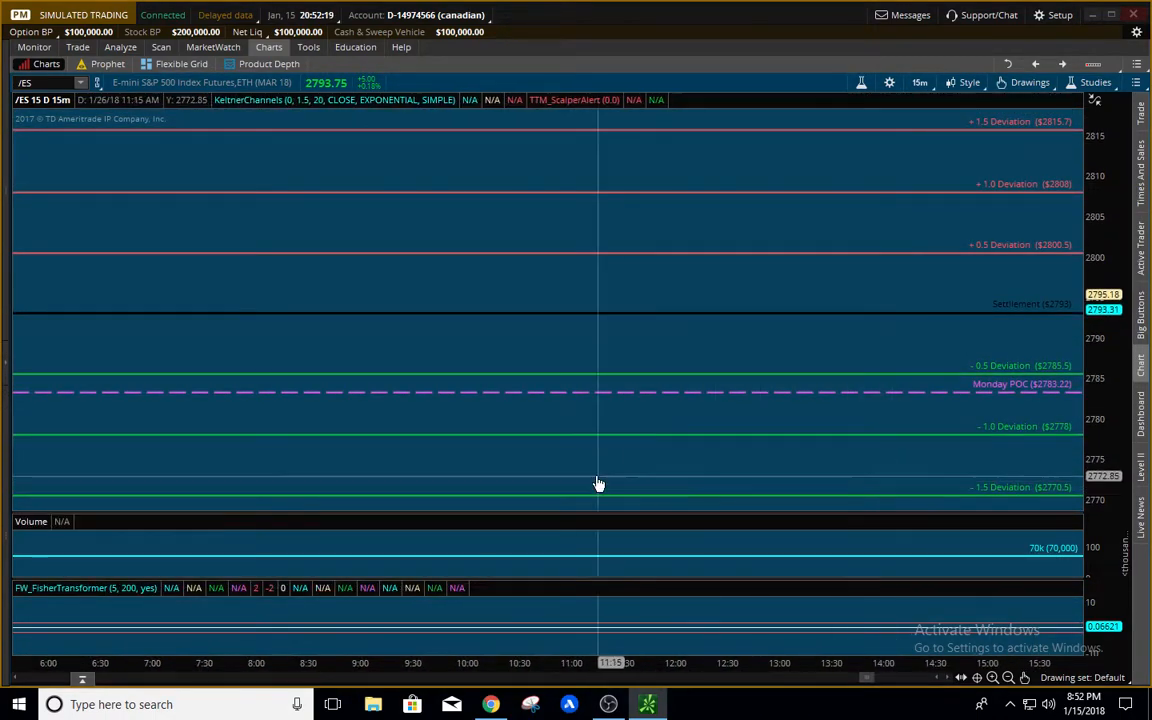
left_click_drag(598, 484, 664, 464)
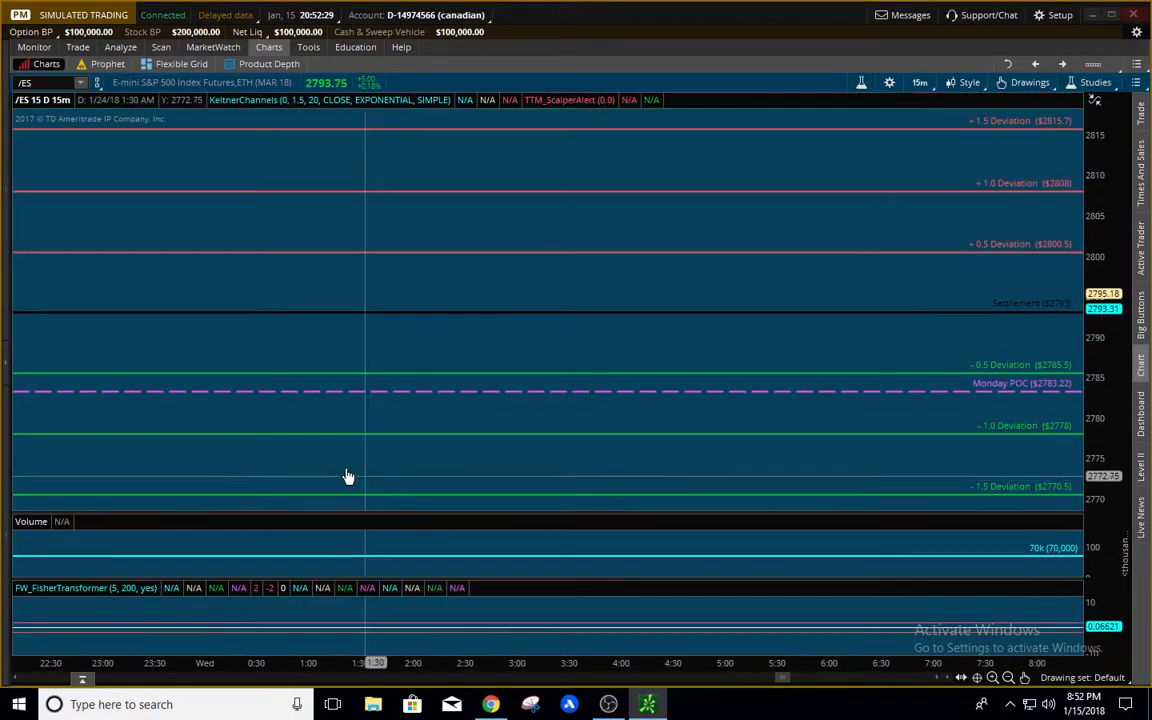
left_click_drag(348, 476, 480, 468)
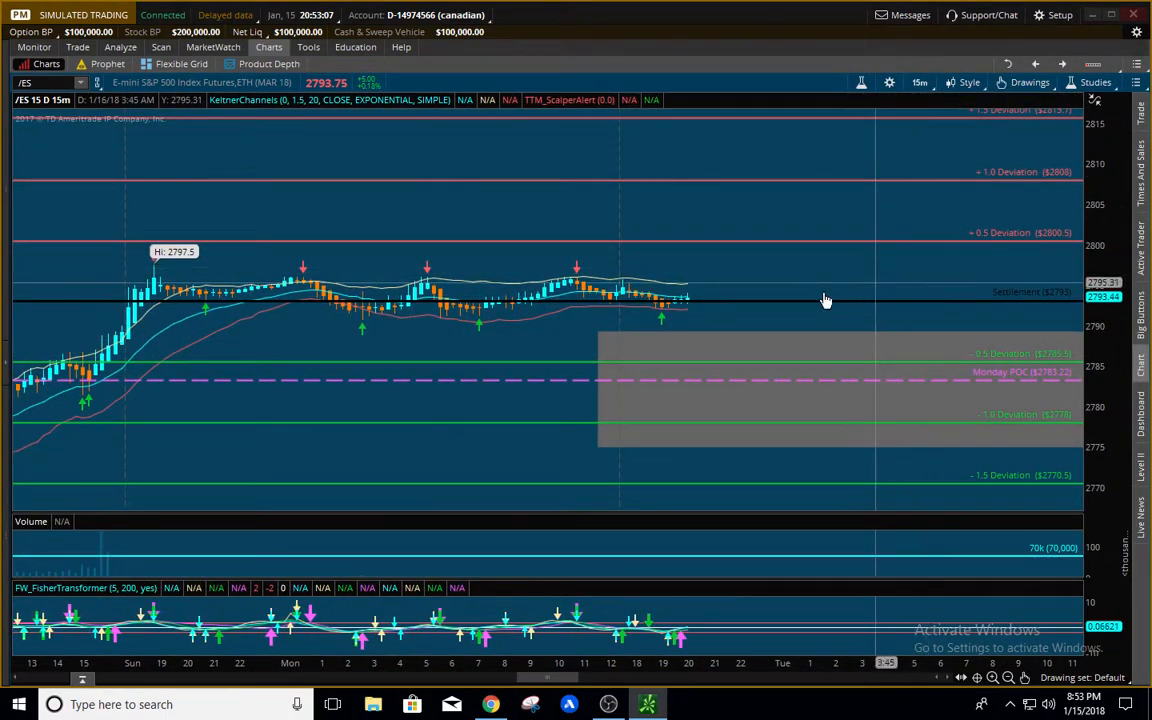
mouse_move(718, 296)
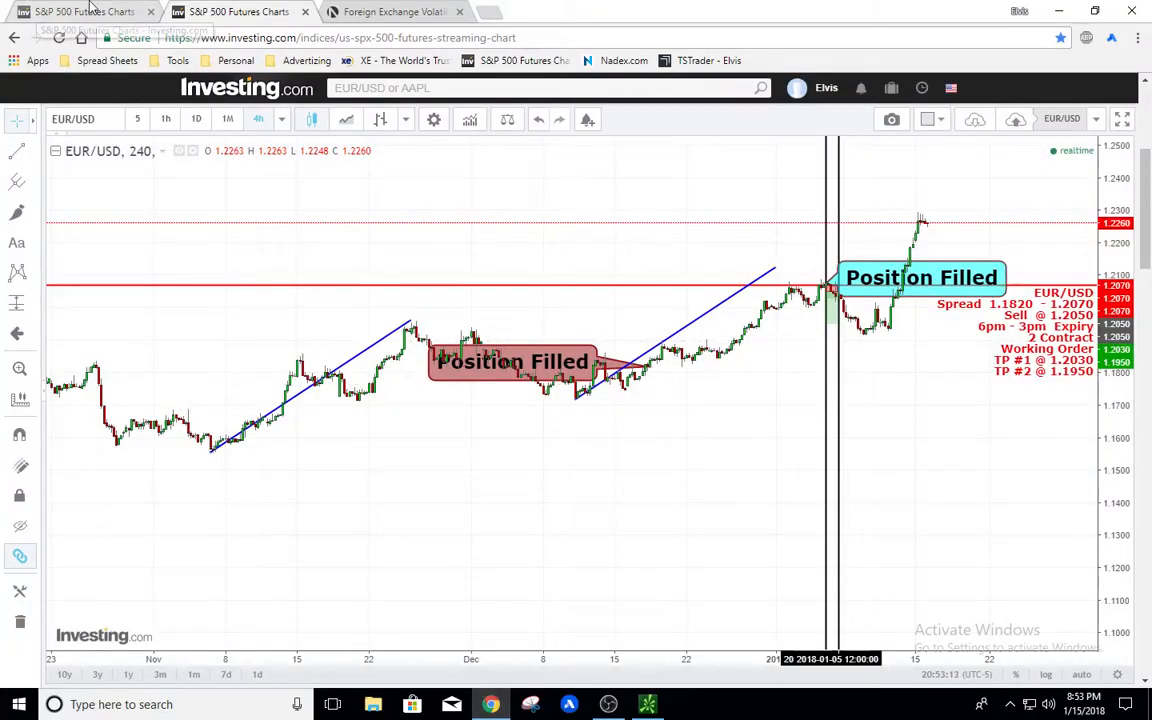
- Leave the EUR/USD chart for a new blank Chrome tab
left_click(892, 88)
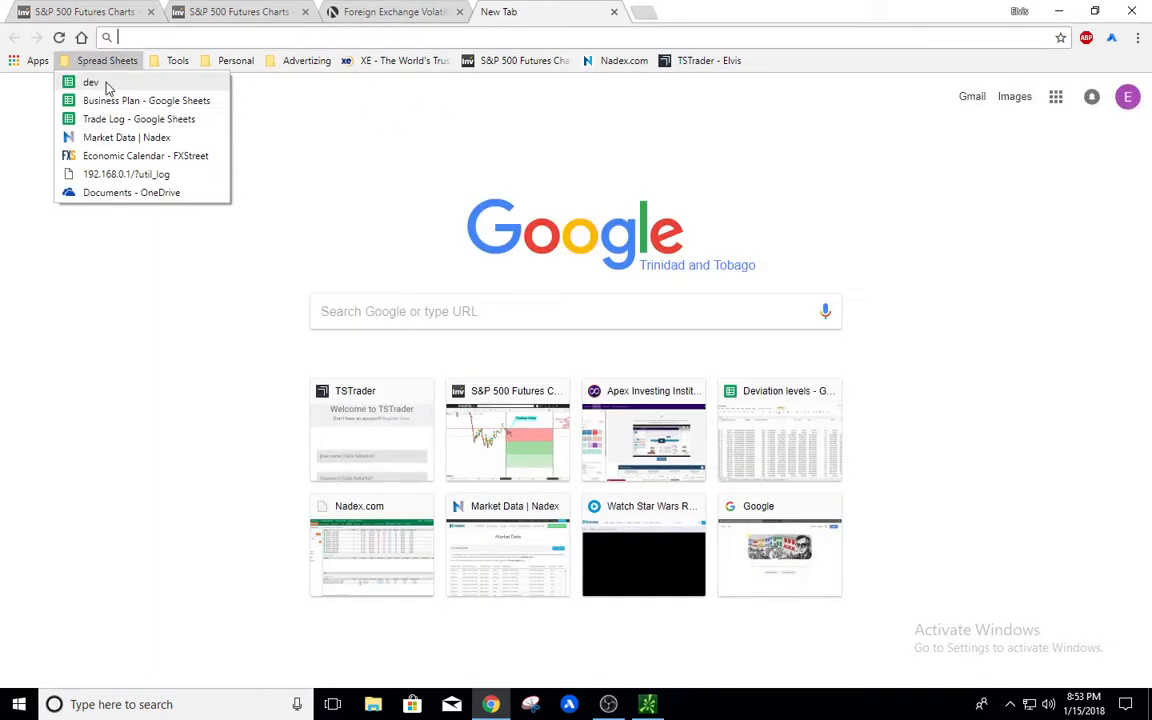
- Review the Deviation levels spreadsheet's S&P Daily settlement and SD values, then return to the EUR/USD chart
left_click(788, 390)
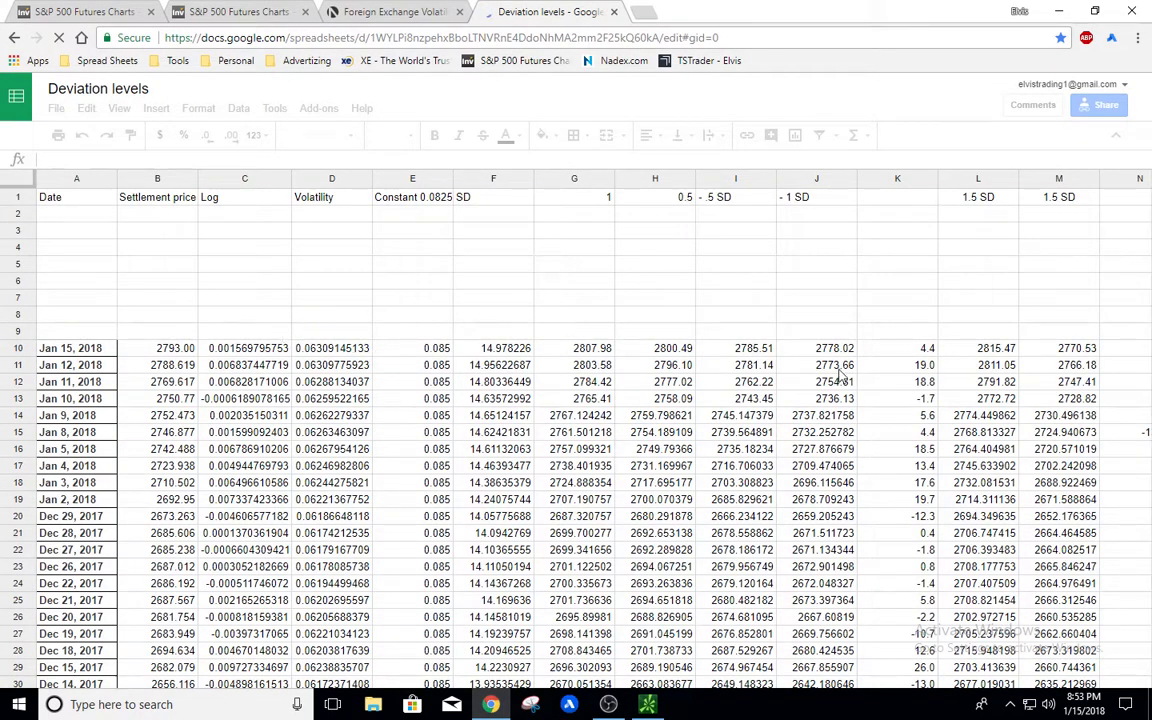
scroll("down", 3)
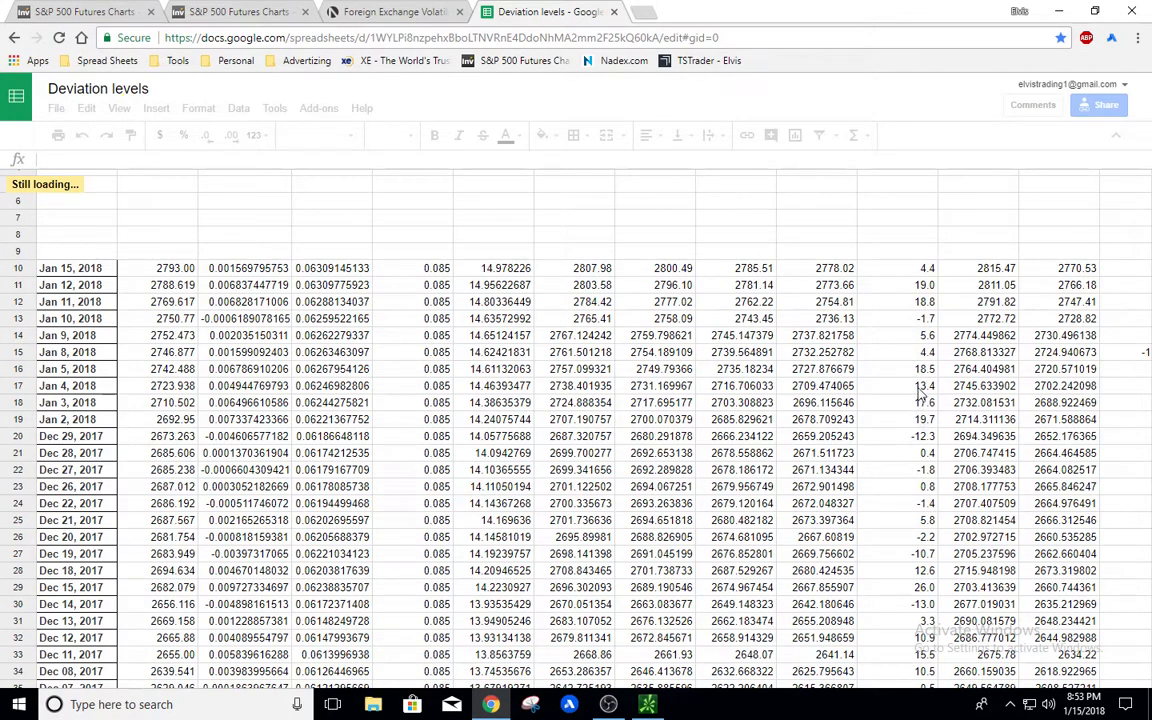
mouse_move(896, 402)
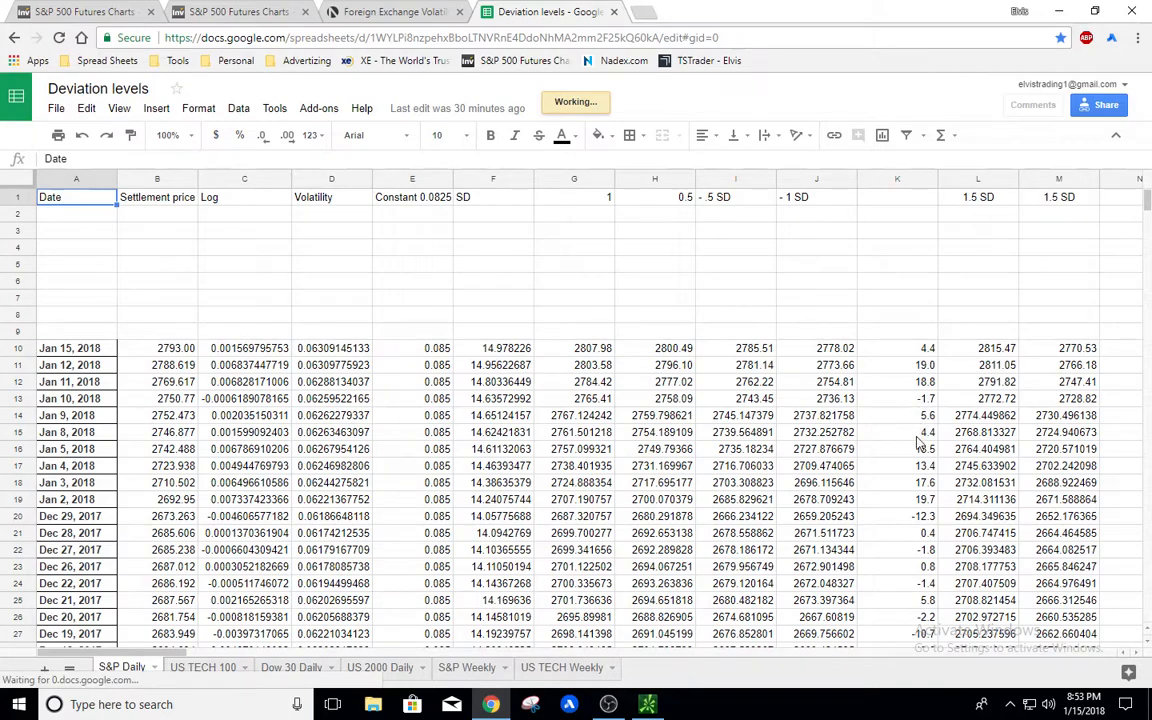
scroll("down", 3)
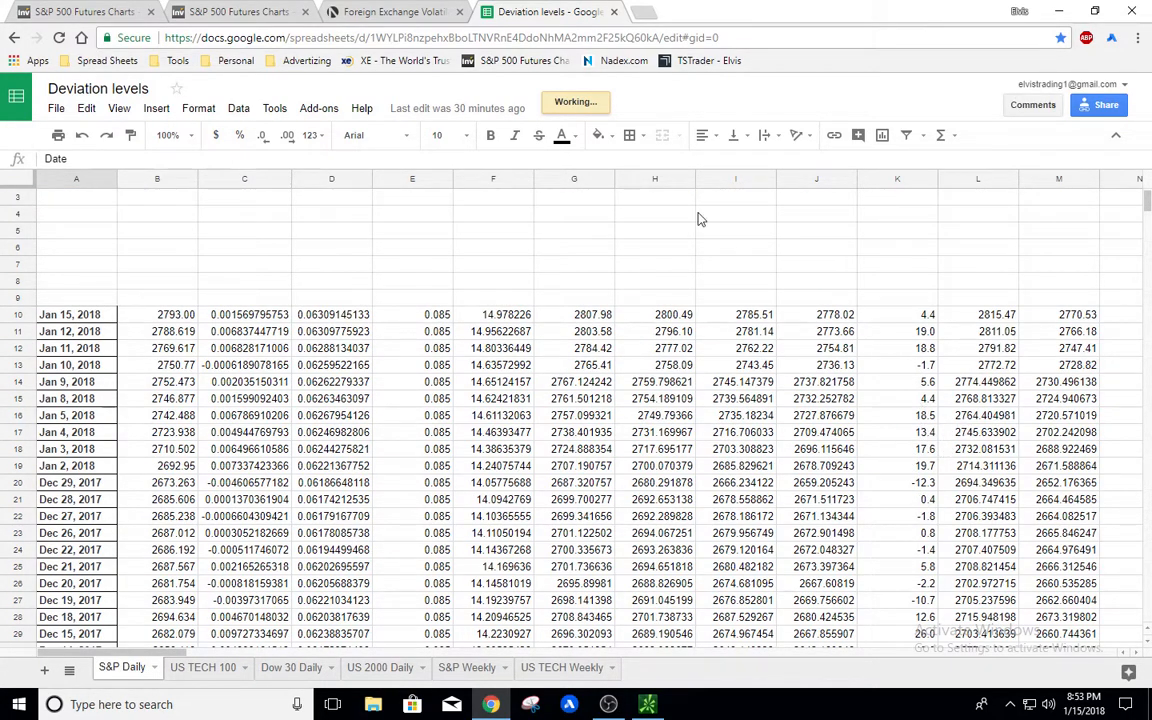
mouse_move(84, 12)
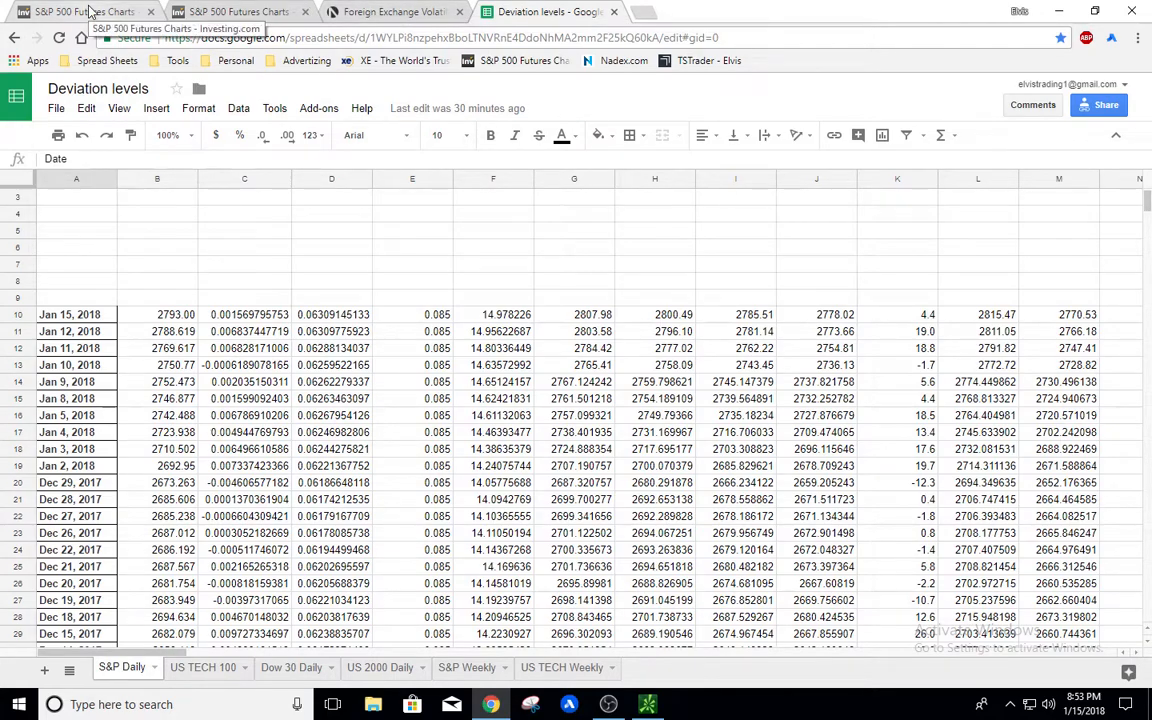
left_click(84, 12)
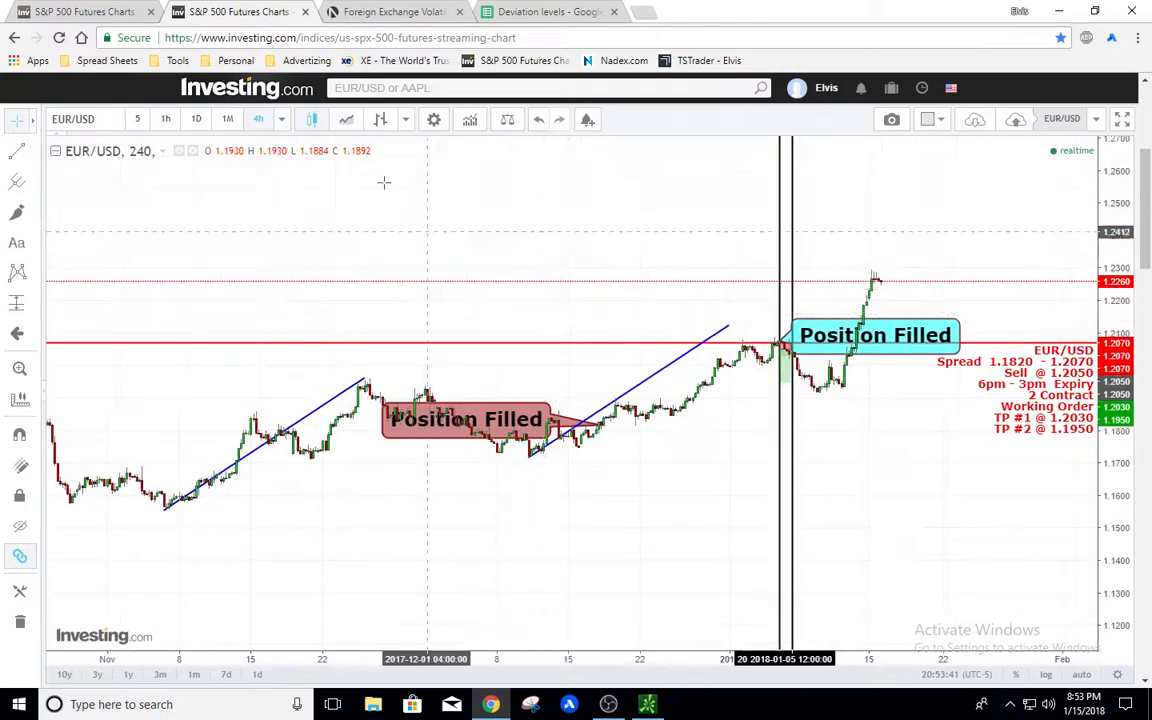
- Return to the thinkorswim /ES 15-minute chart from the taskbar
left_click(544, 12)
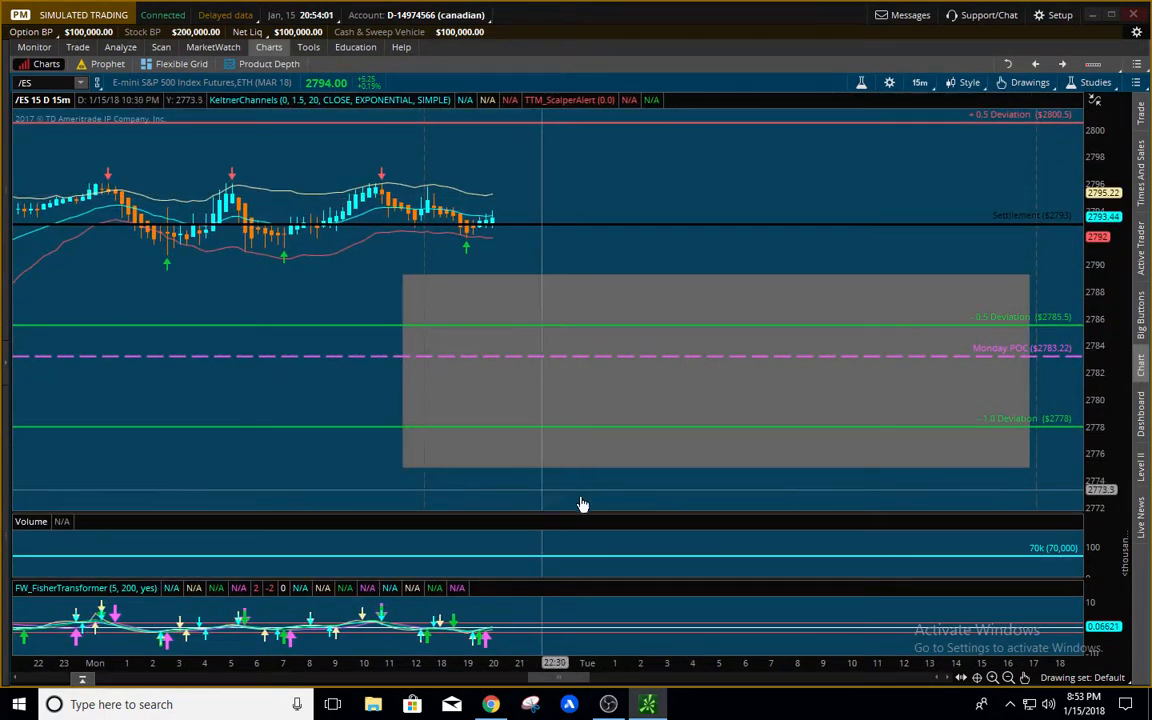
mouse_move(462, 260)
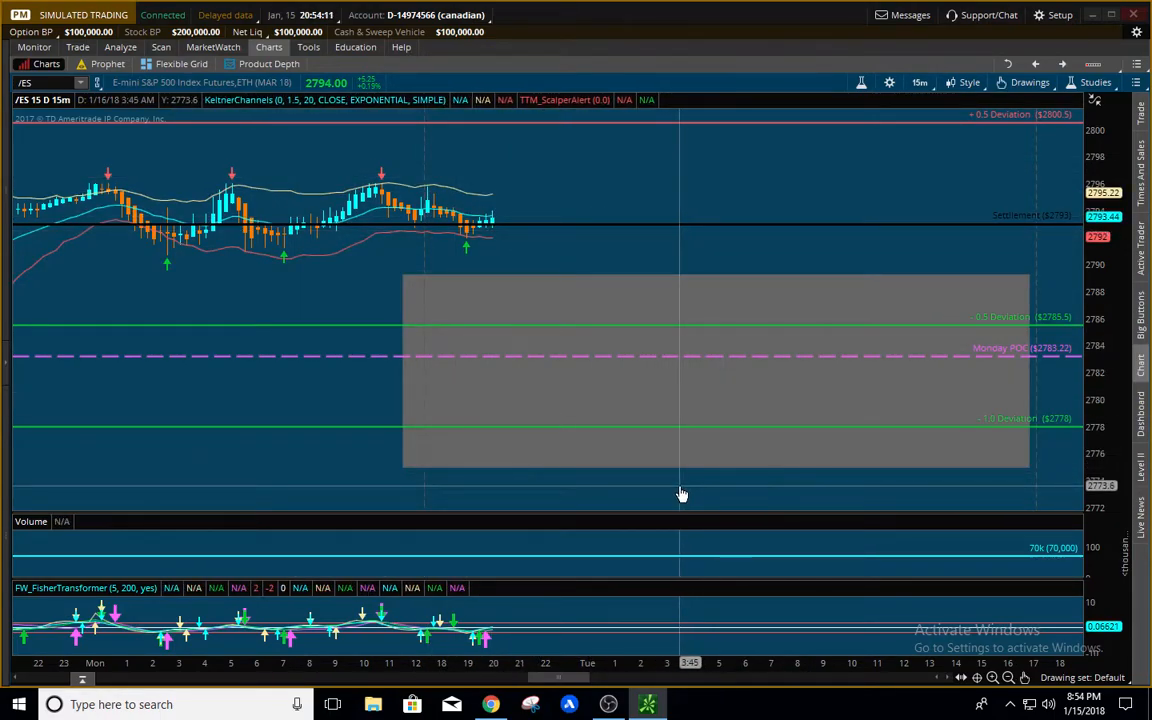
mouse_move(700, 518)
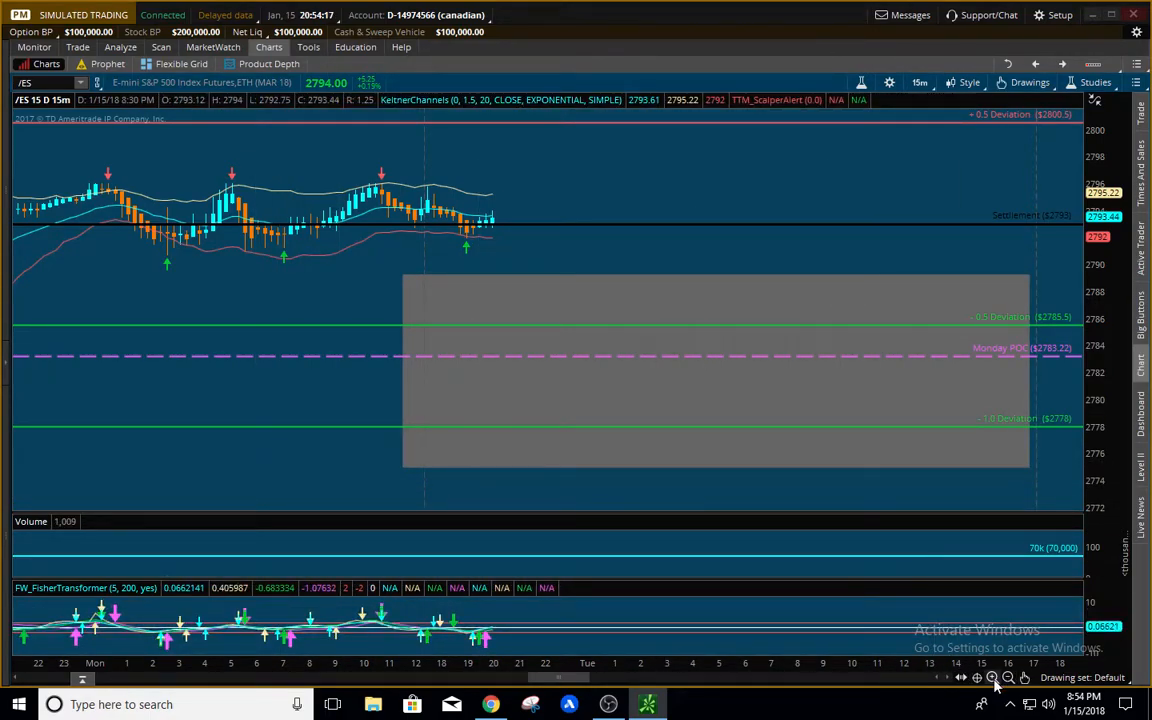
- Zoom the /ES chart out to span Tuesday–Monday including Friday's rally
left_click(992, 678)
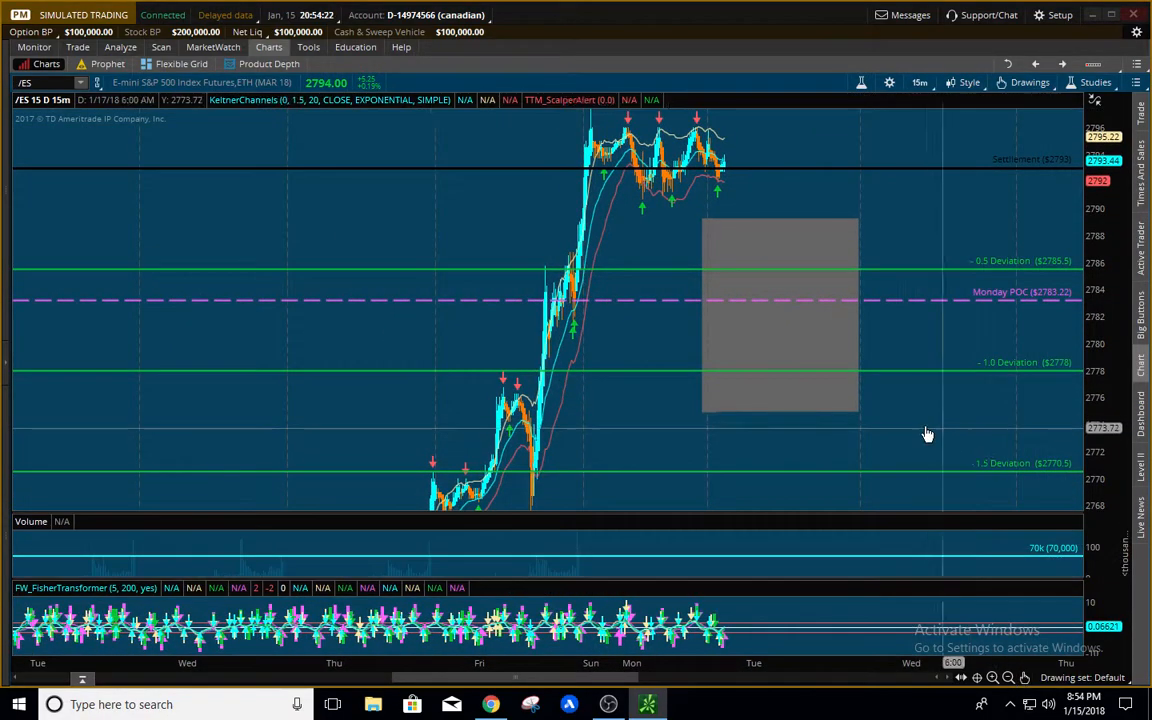
mouse_move(788, 418)
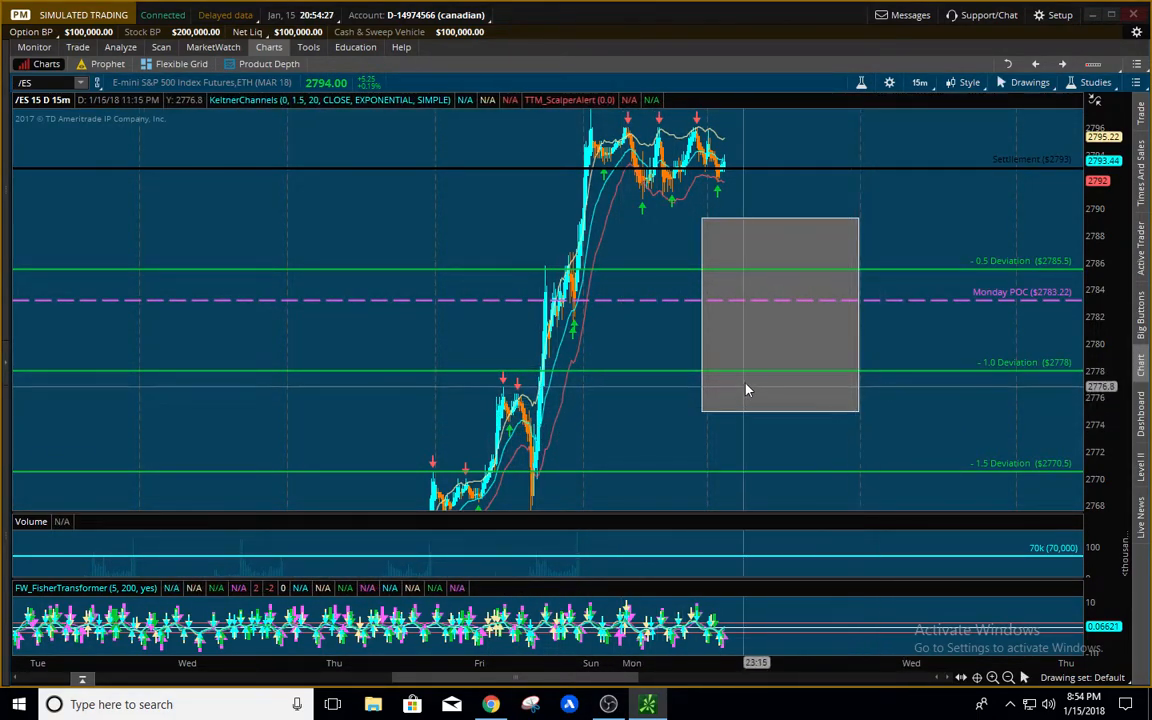
mouse_move(904, 196)
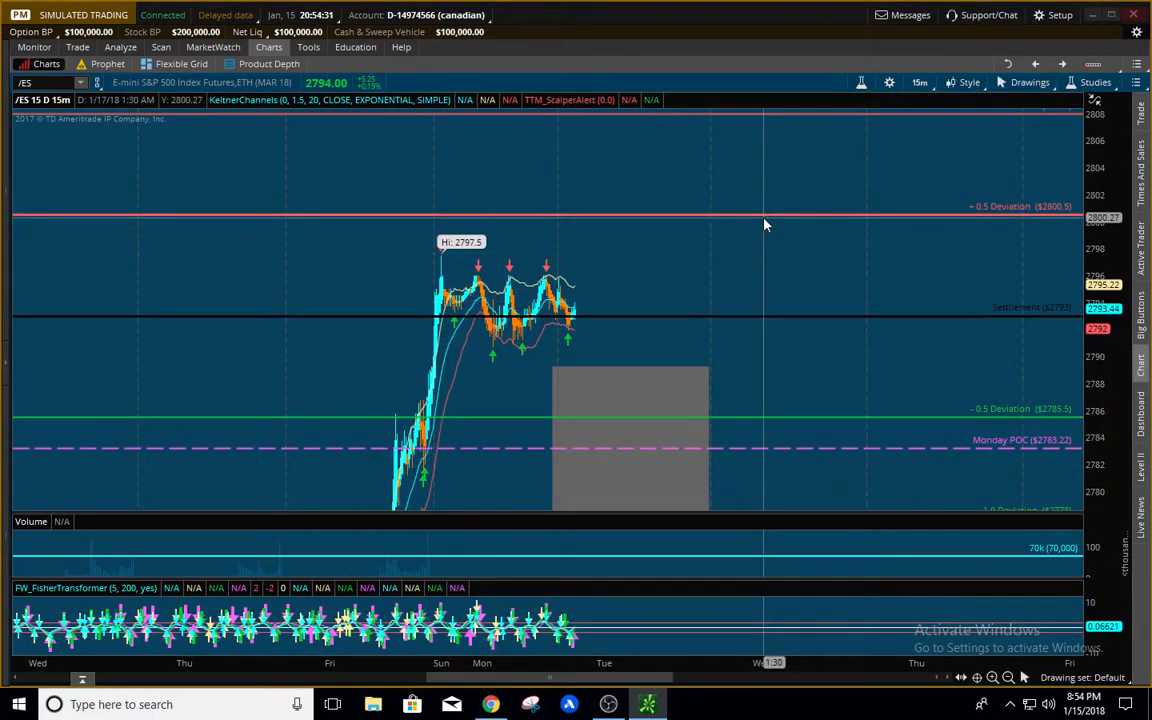
mouse_move(832, 298)
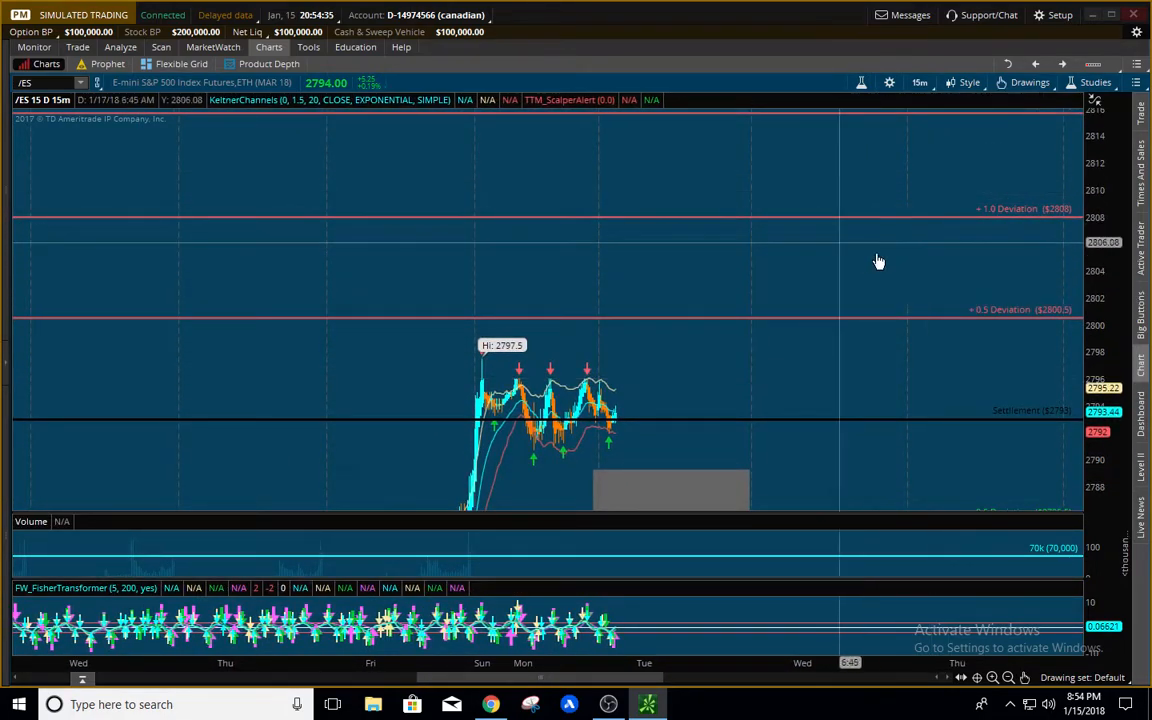
mouse_move(848, 216)
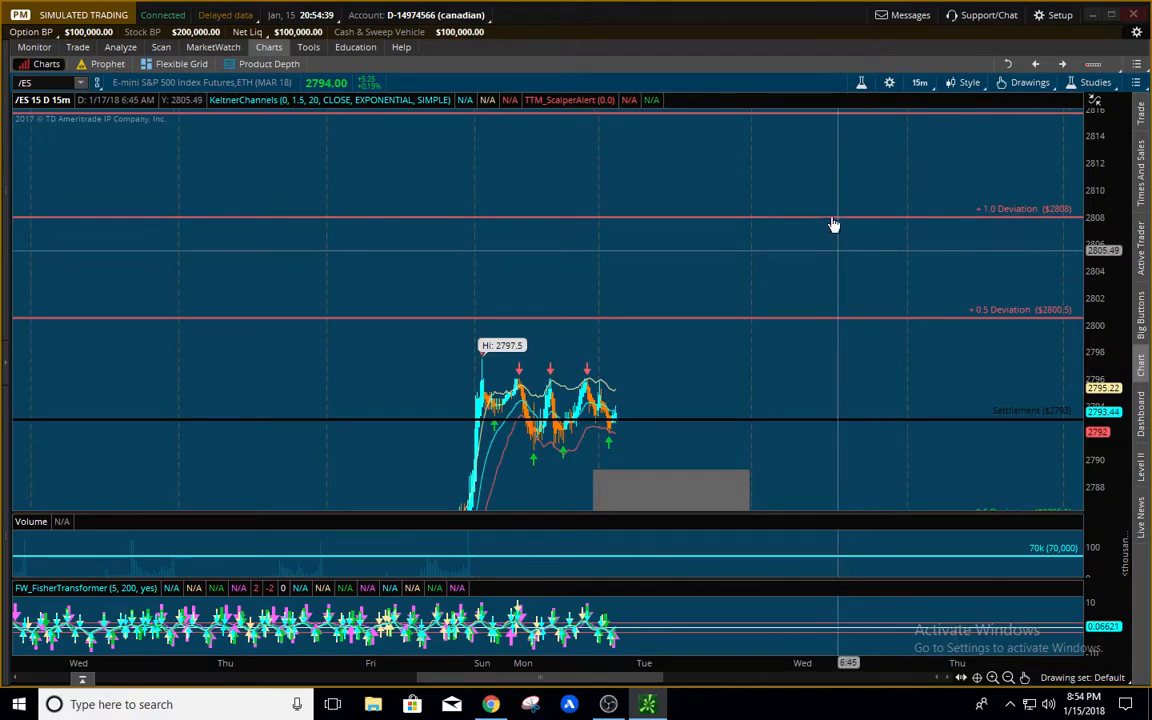
mouse_move(864, 316)
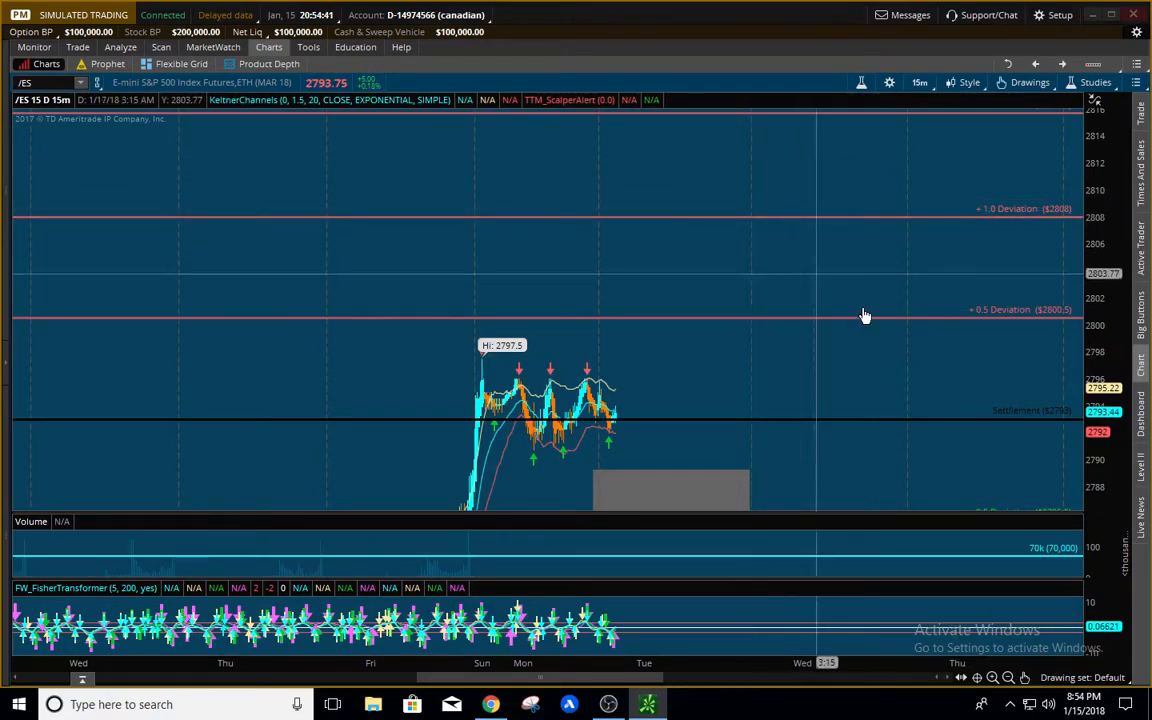
mouse_move(824, 220)
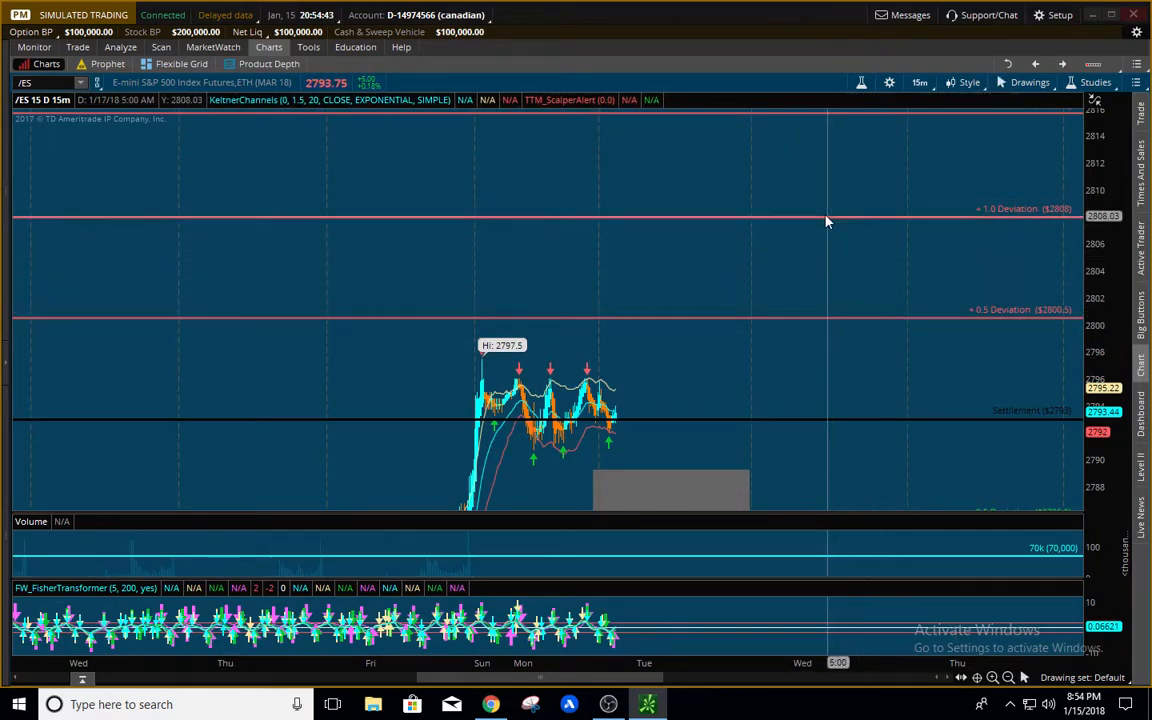
mouse_move(856, 332)
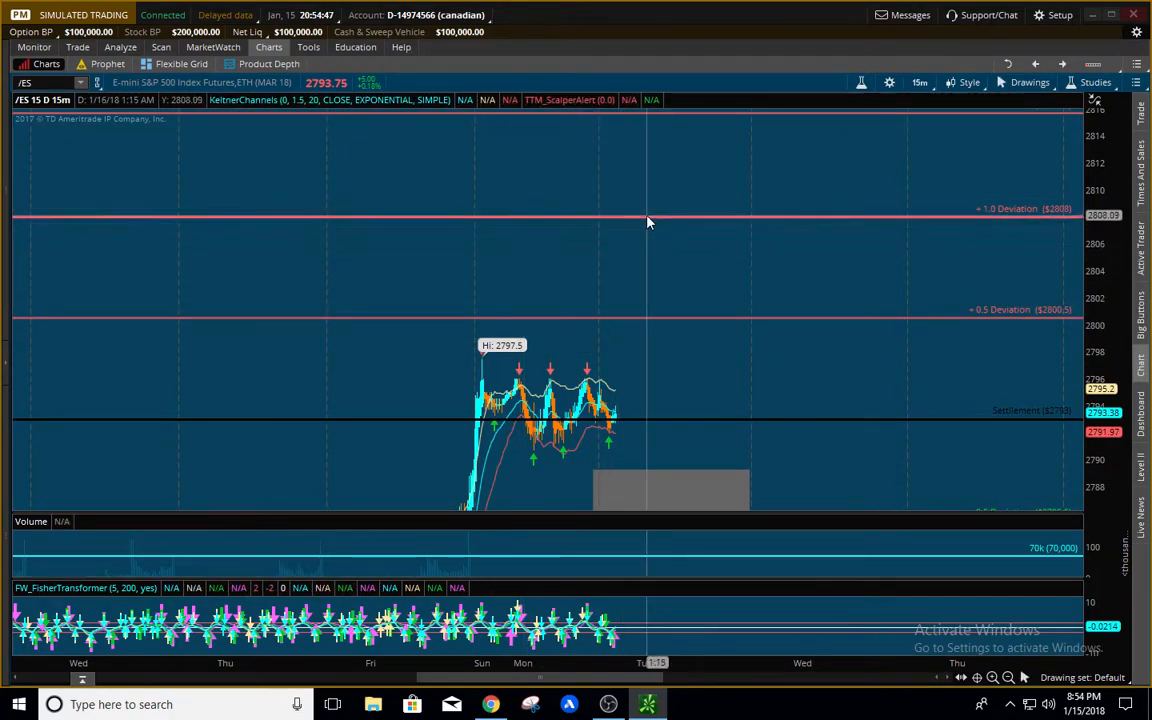
mouse_move(684, 244)
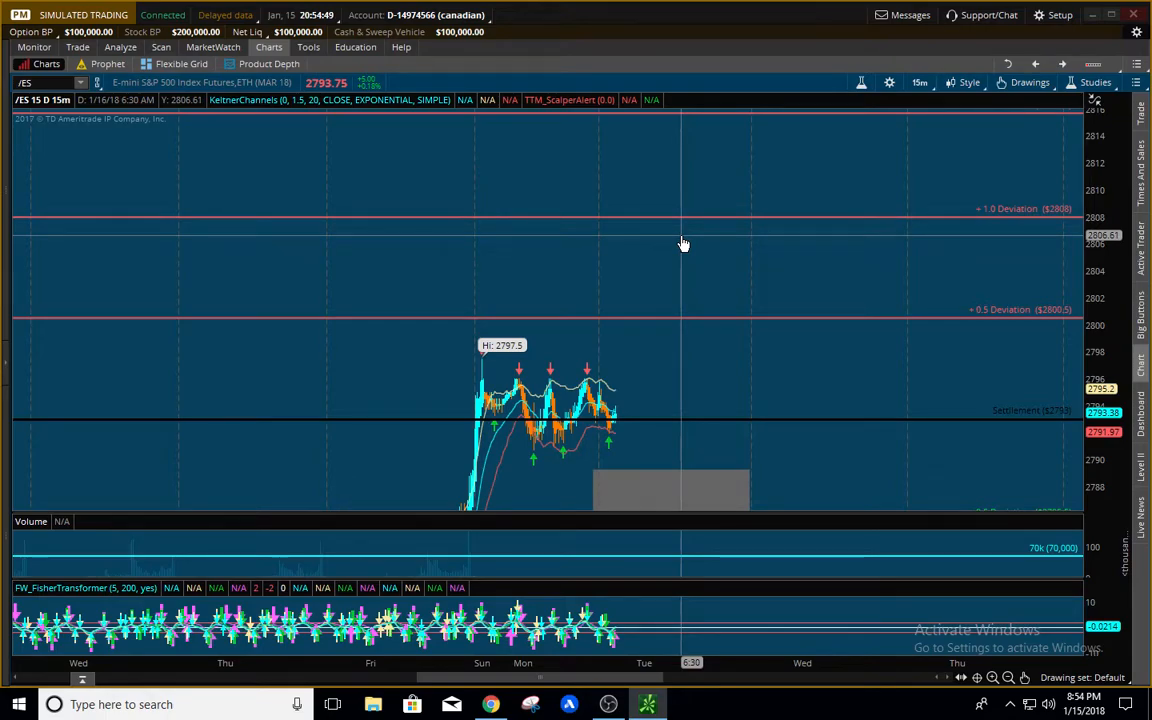
mouse_move(700, 232)
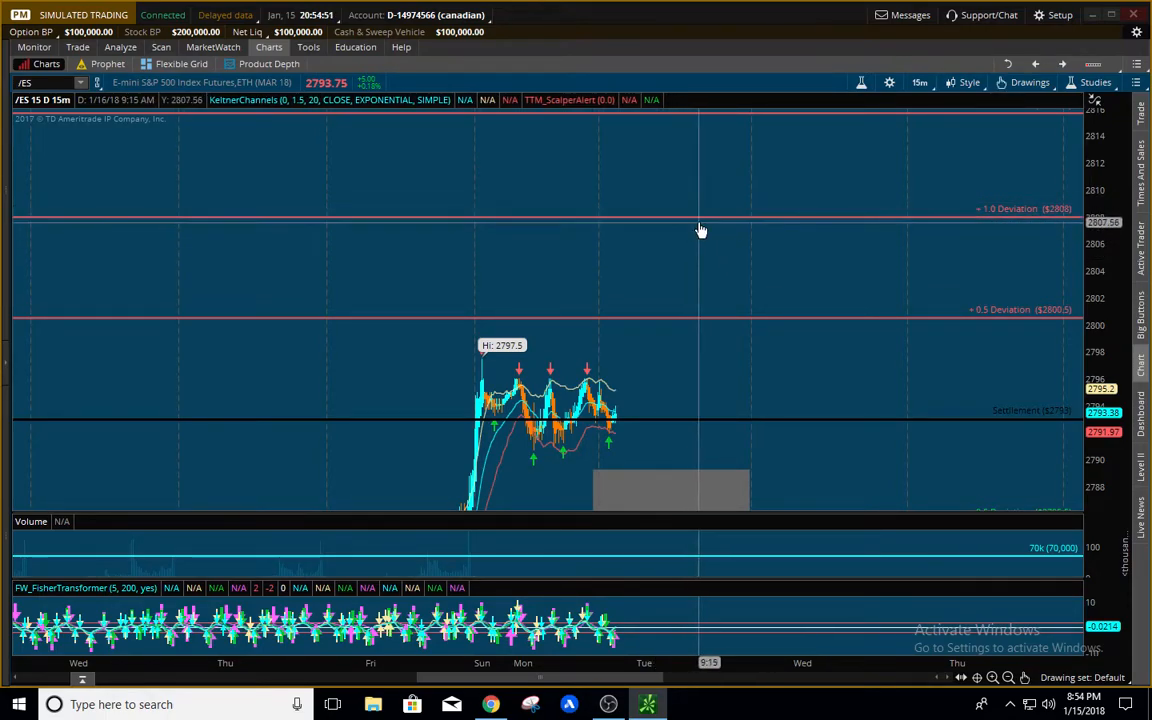
mouse_move(676, 184)
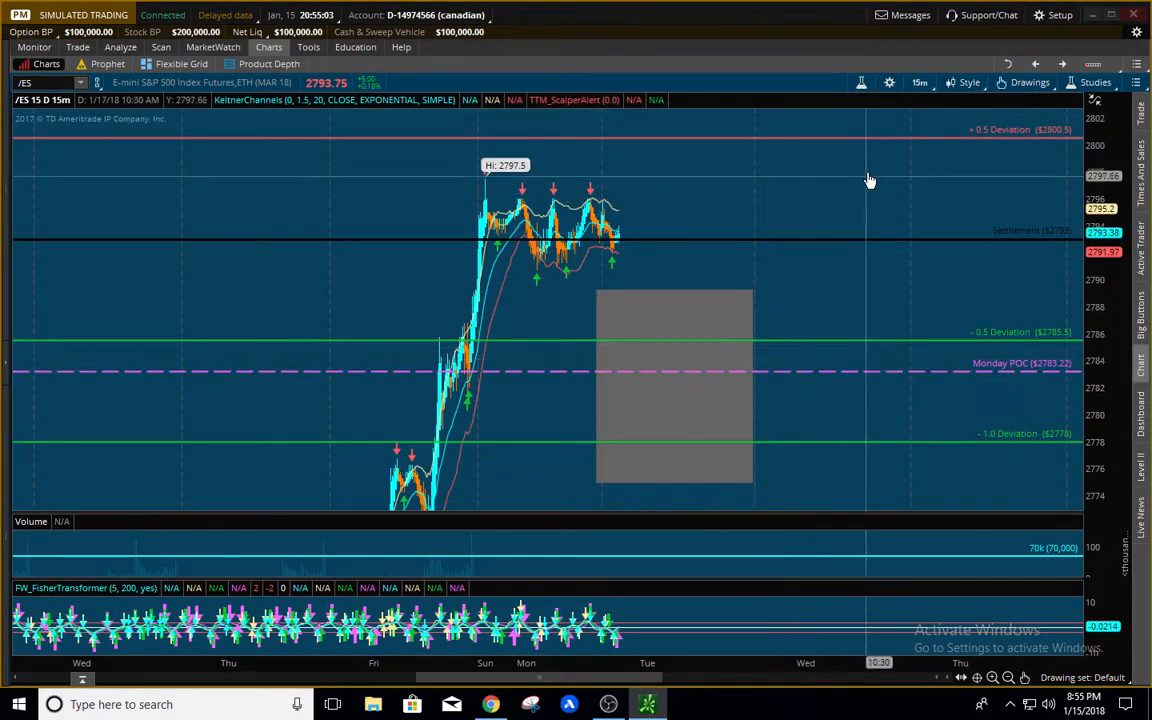
mouse_move(740, 256)
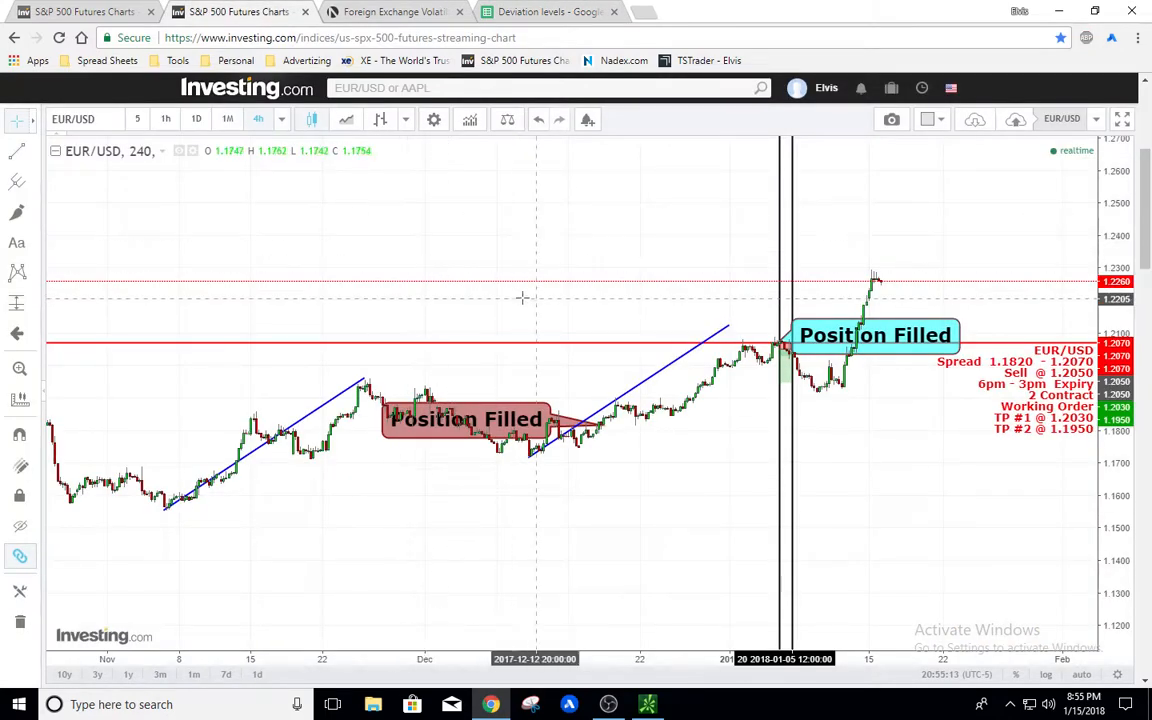
mouse_move(860, 414)
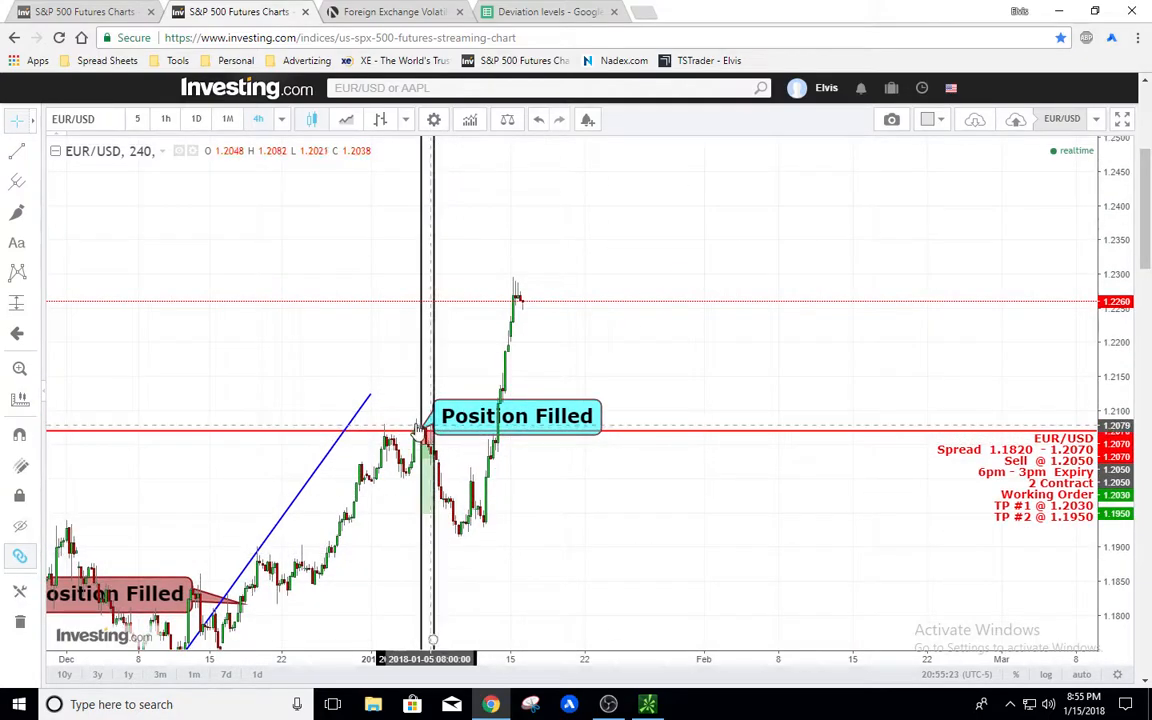
mouse_move(464, 524)
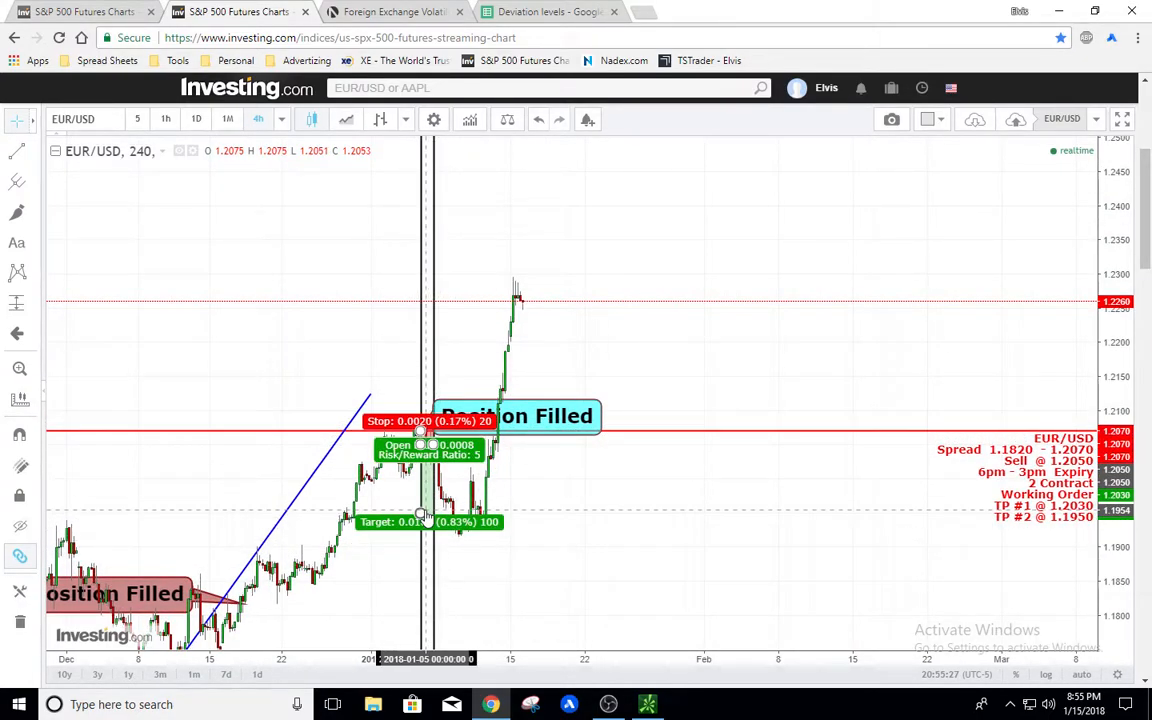
- Pan the EUR/USD 4-hour chart to the latest 'Position Filled' label and the following rally
left_click_drag(424, 520, 424, 468)
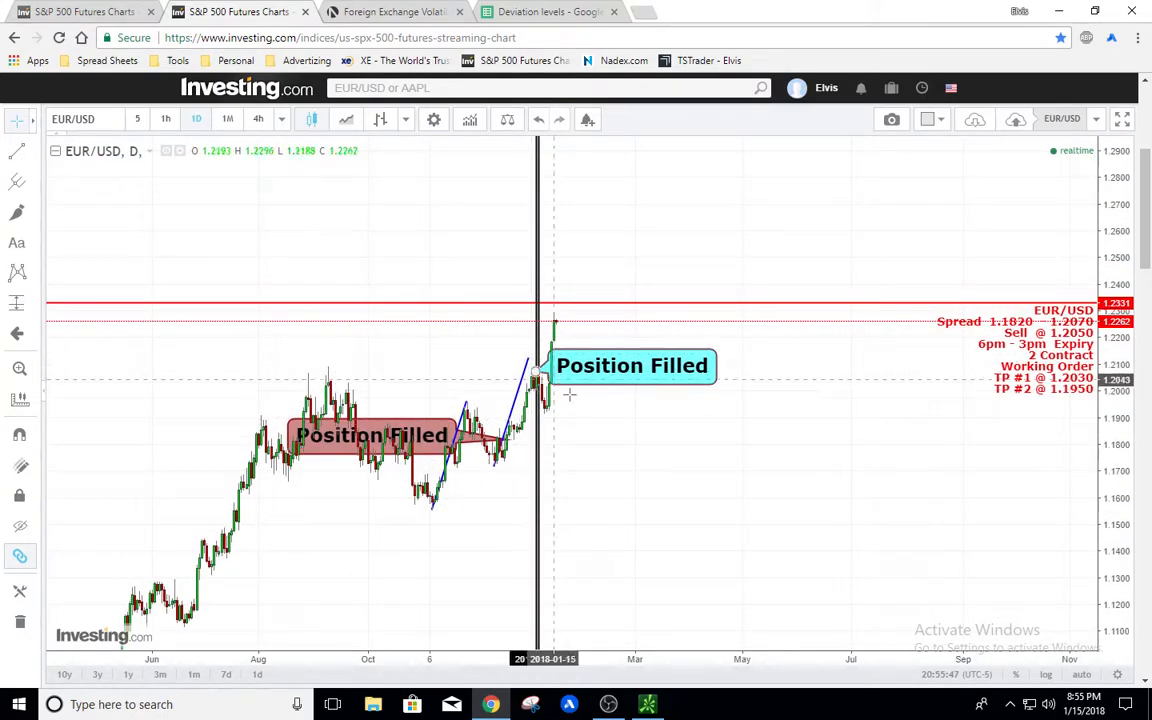
mouse_move(292, 532)
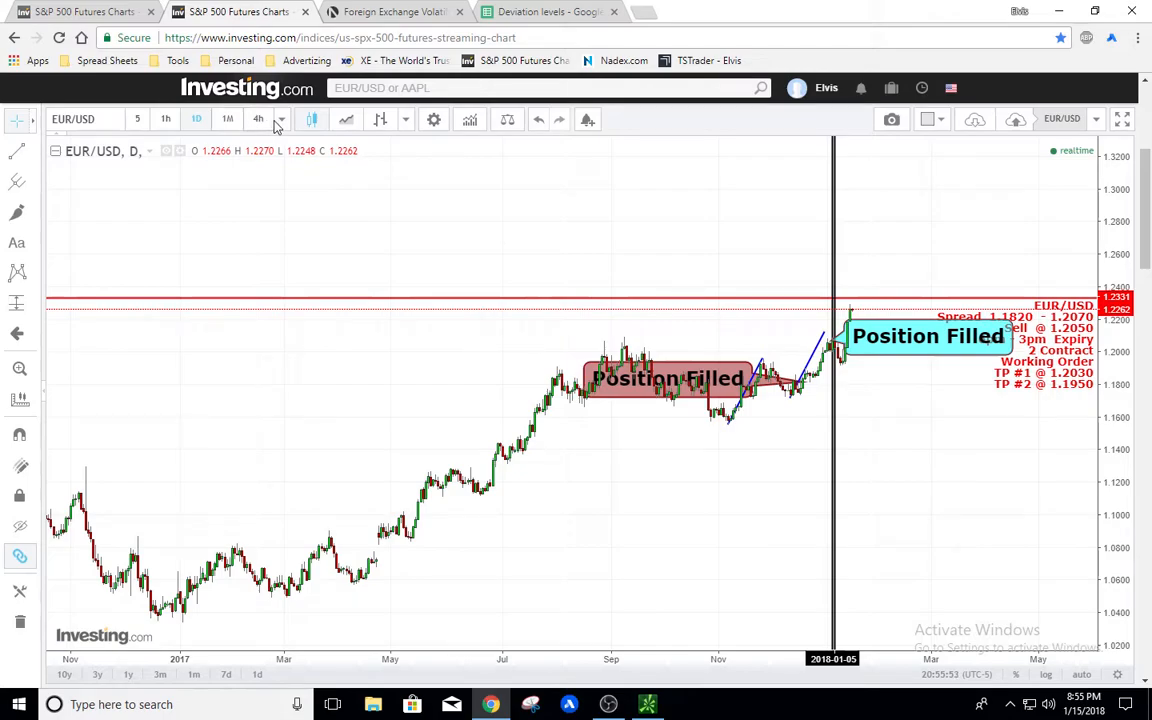
- Switch the EUR/USD chart to 1-week candles spanning 2012 to 2018
left_click(278, 120)
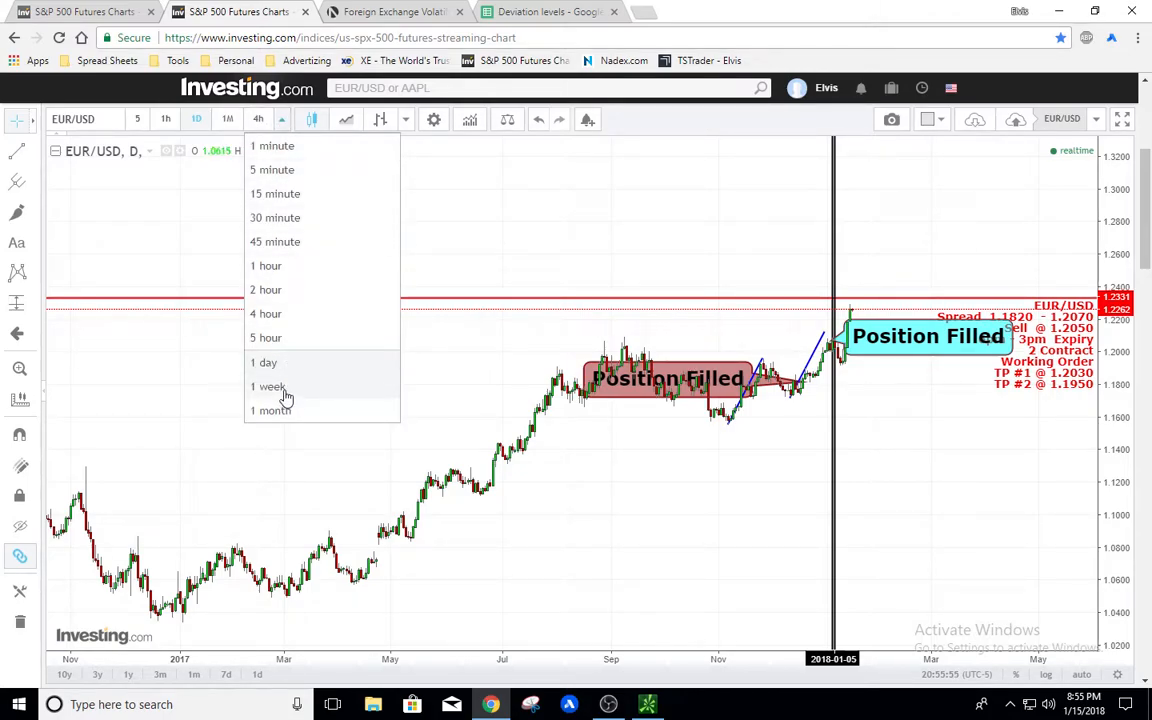
left_click(268, 388)
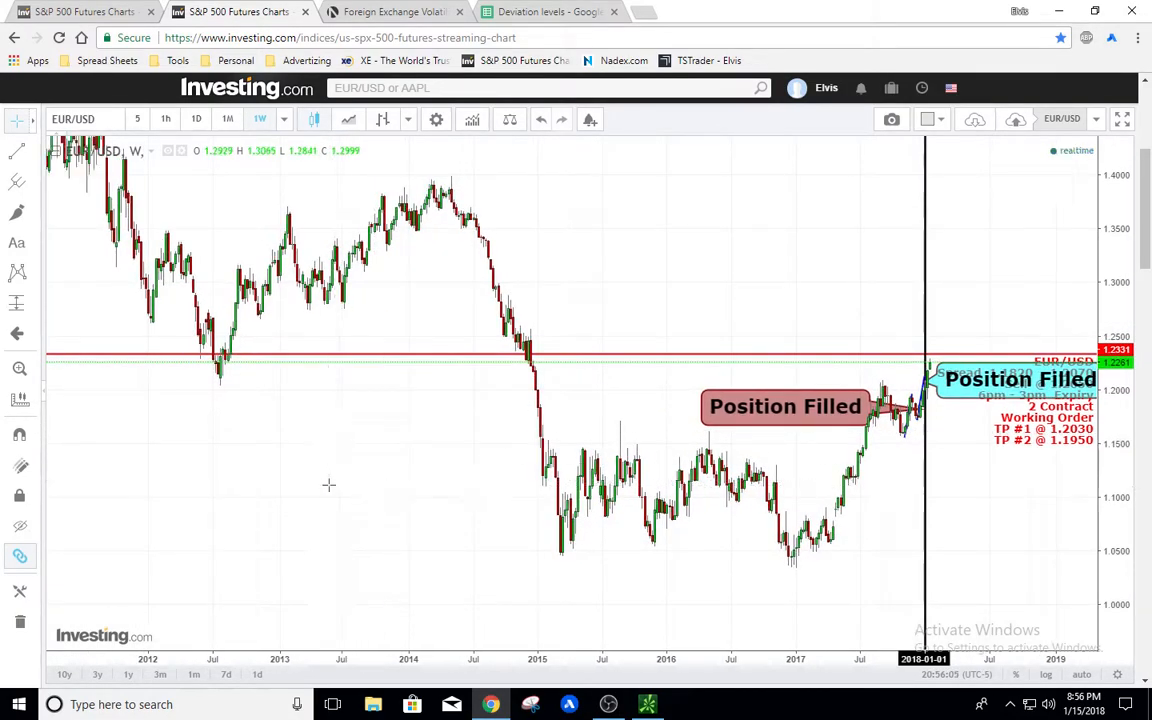
mouse_move(332, 490)
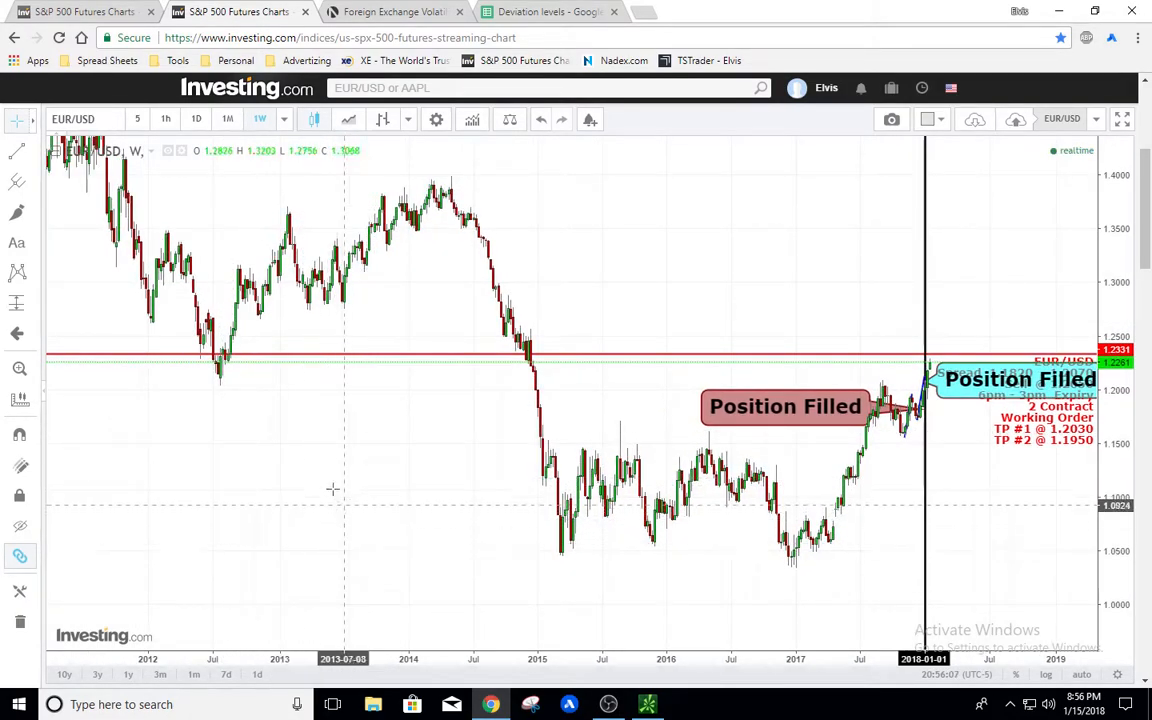
mouse_move(448, 354)
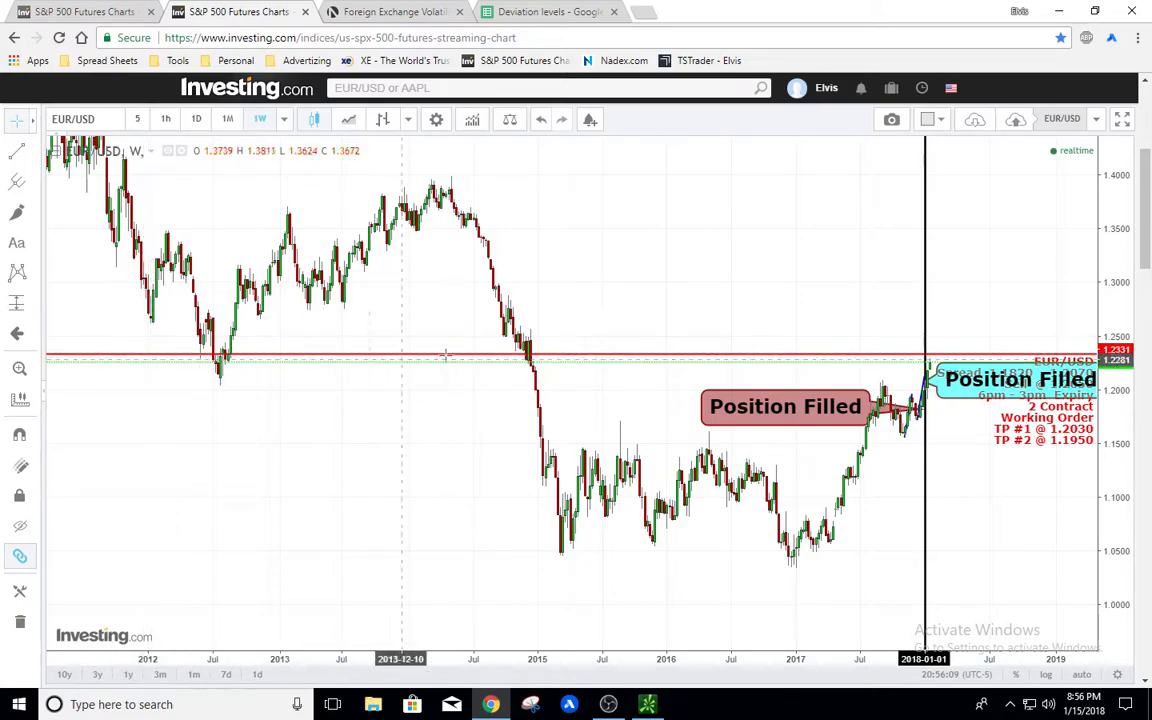
mouse_move(556, 330)
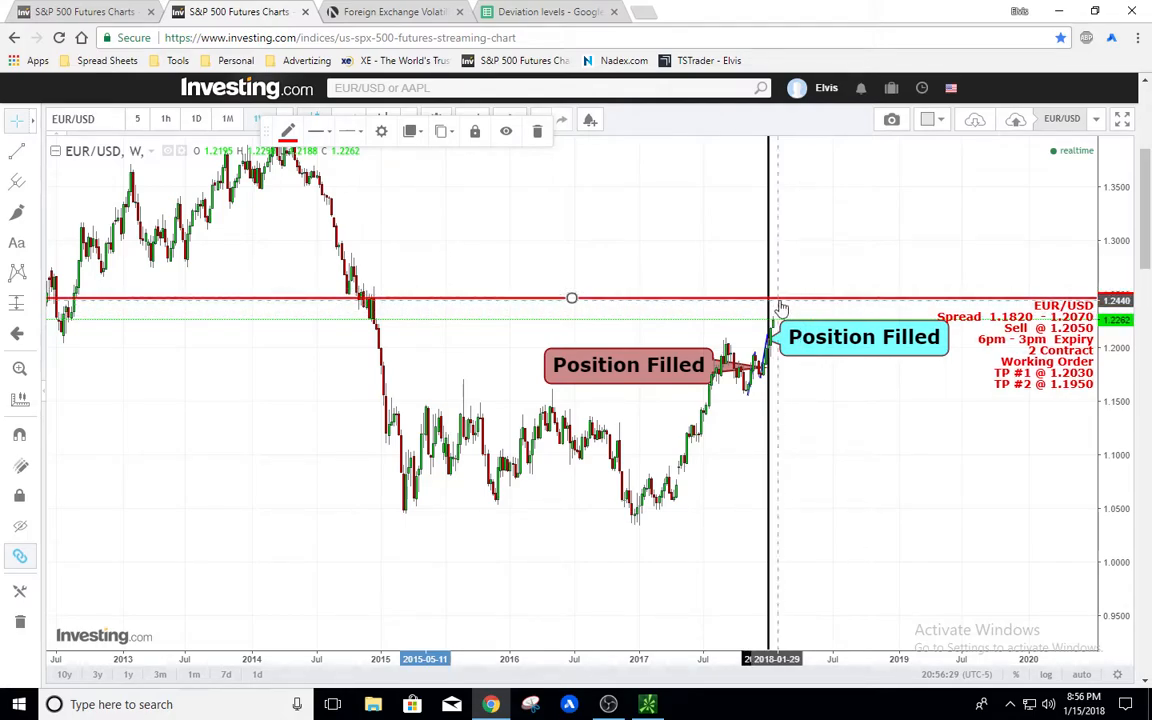
mouse_move(958, 508)
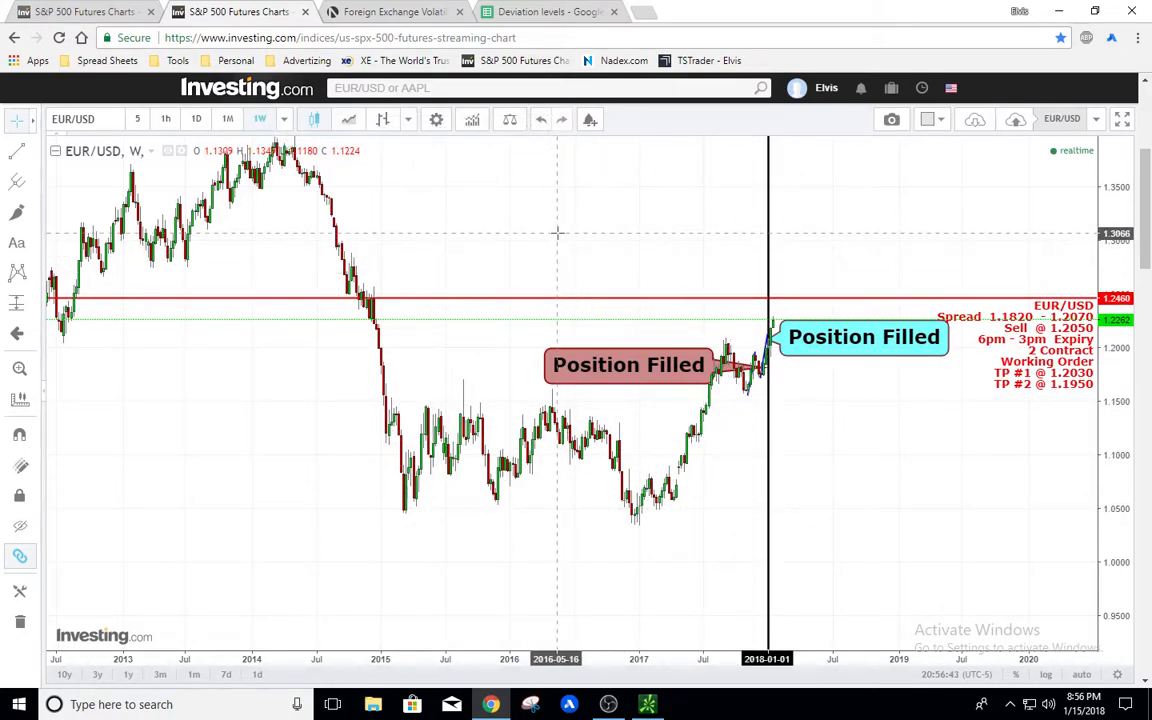
- Put EUR/USD back on daily candles, scroll back through its history, then bring up the Deviation levels spreadsheet
left_click(196, 120)
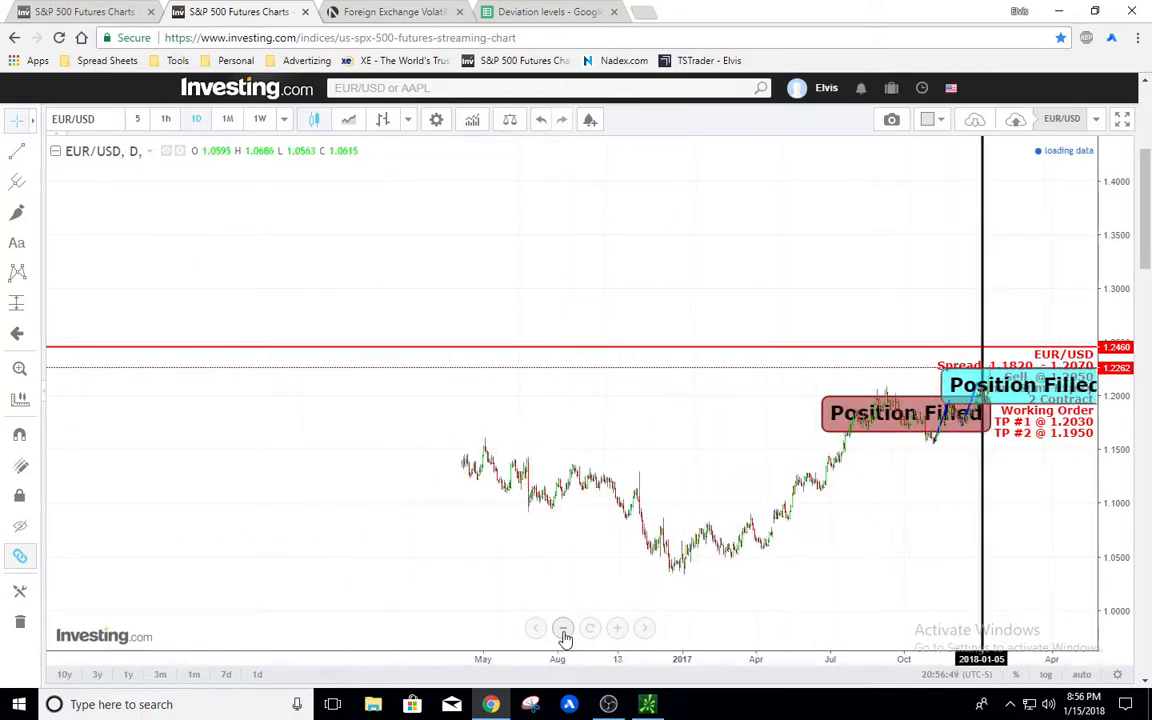
left_click(564, 628)
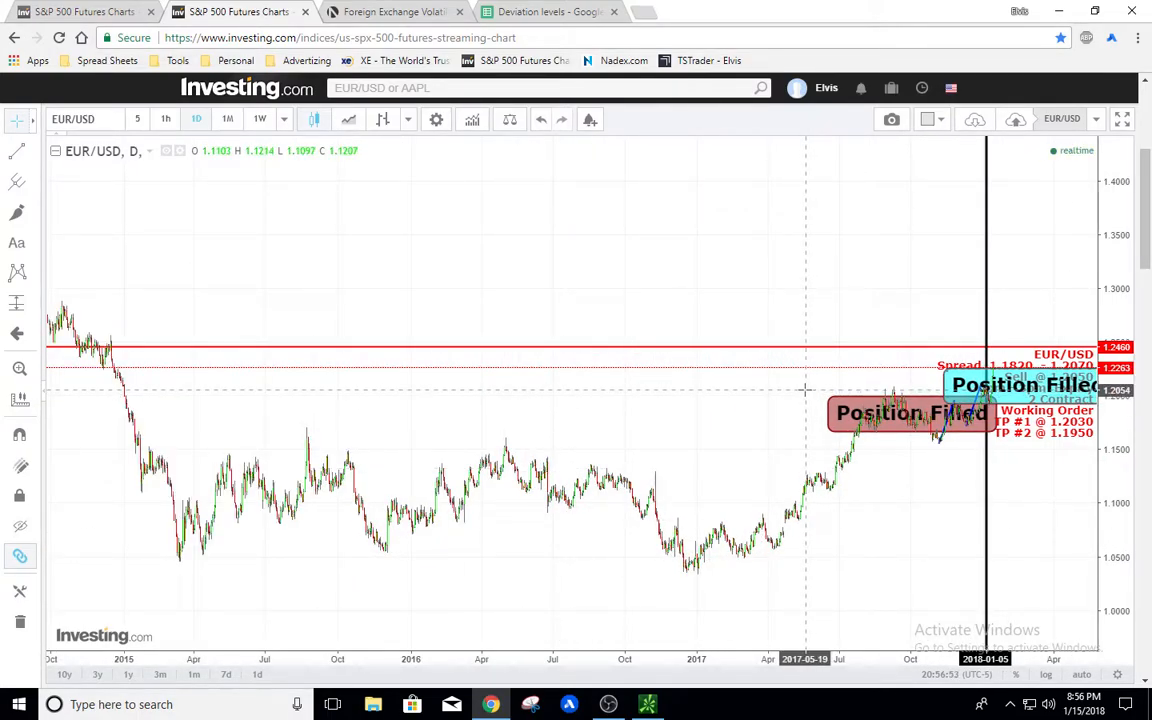
mouse_move(908, 288)
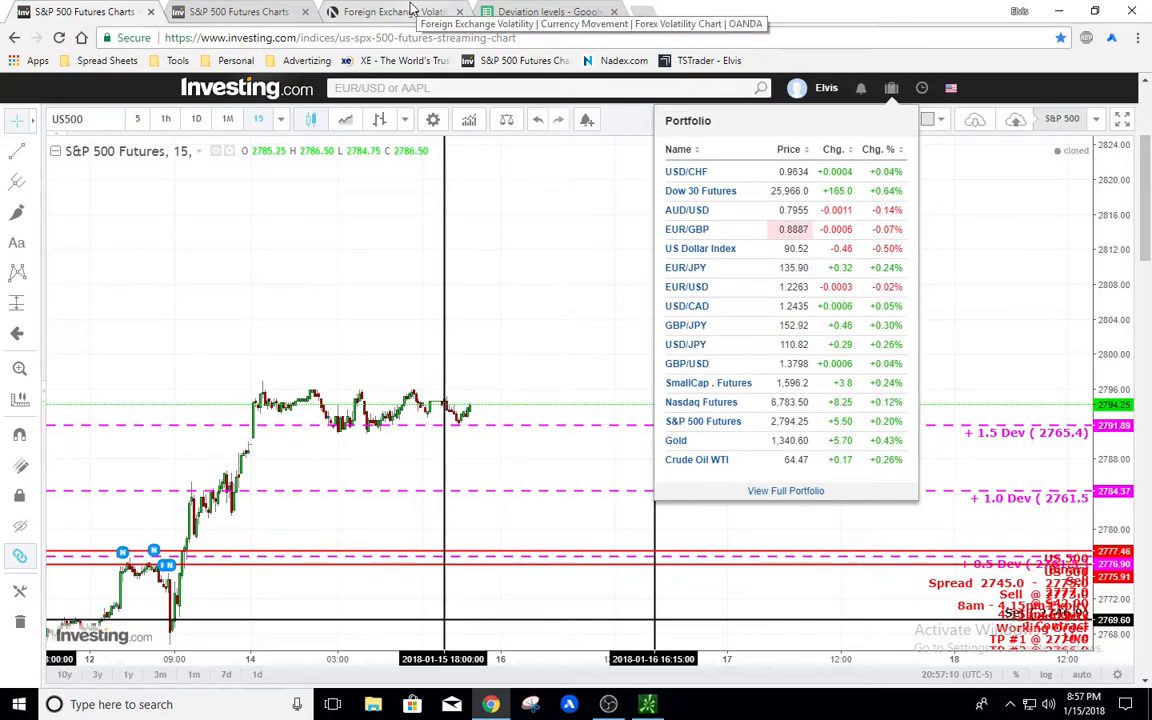
left_click(544, 12)
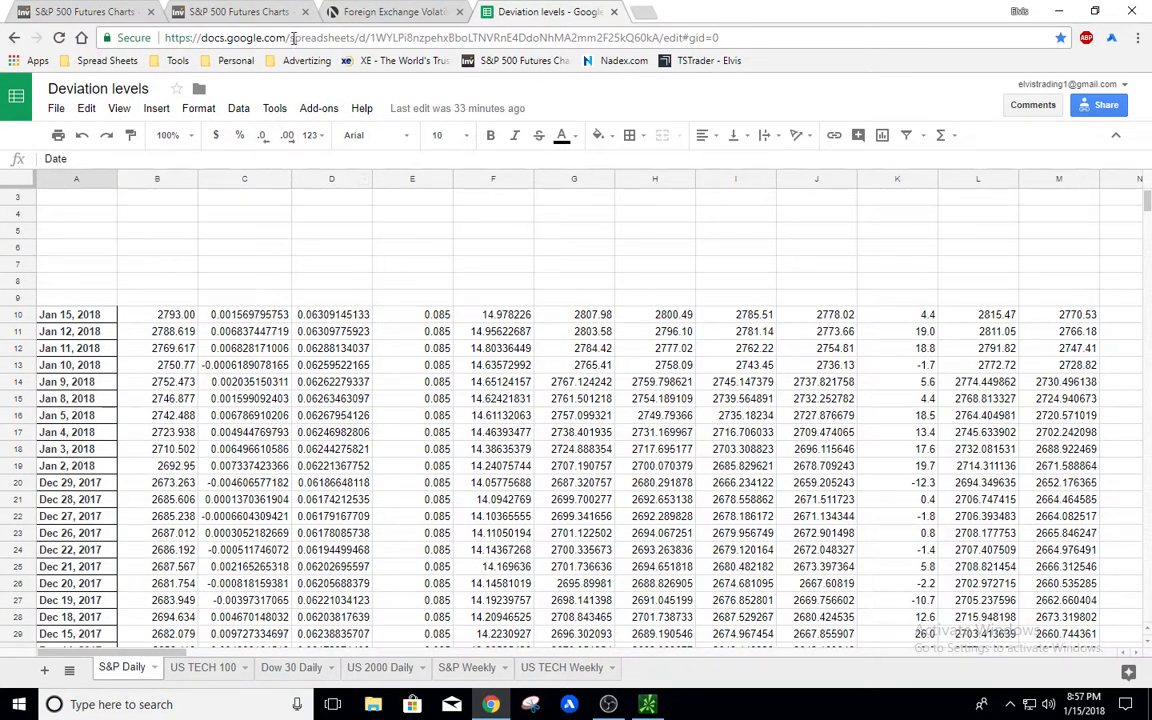
- Review OANDA's currency volatility table and pick out GBP/USD's 286-pip high-low range
left_click(392, 12)
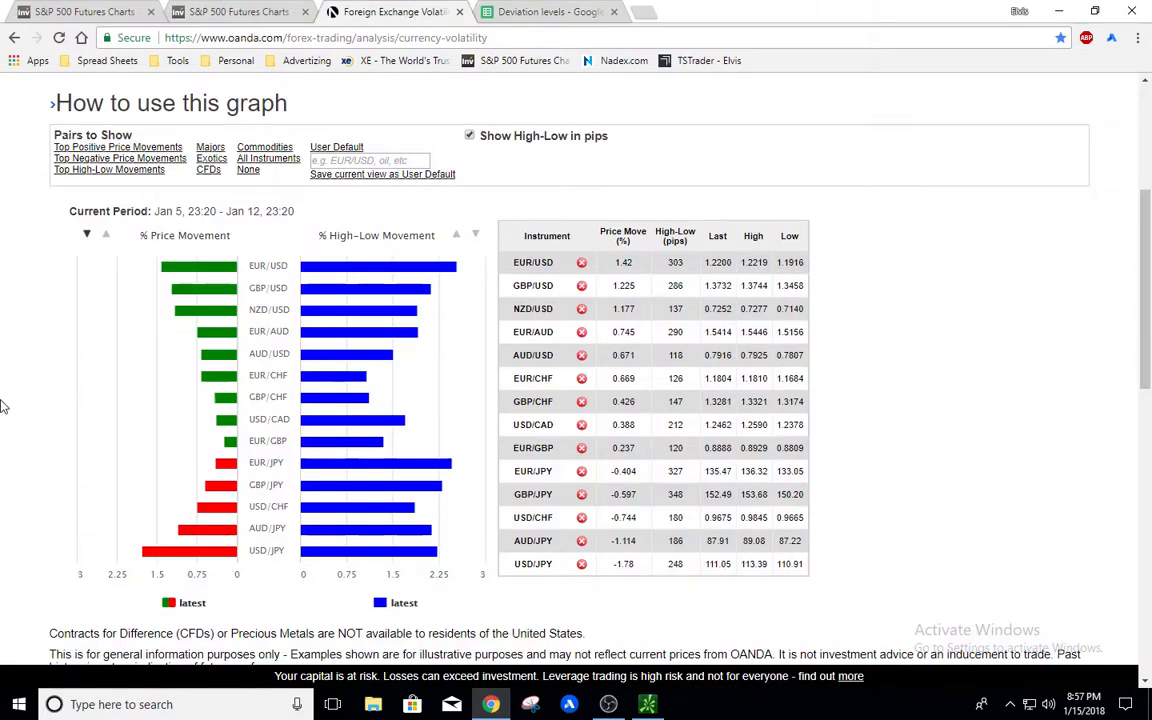
scroll("up", 3)
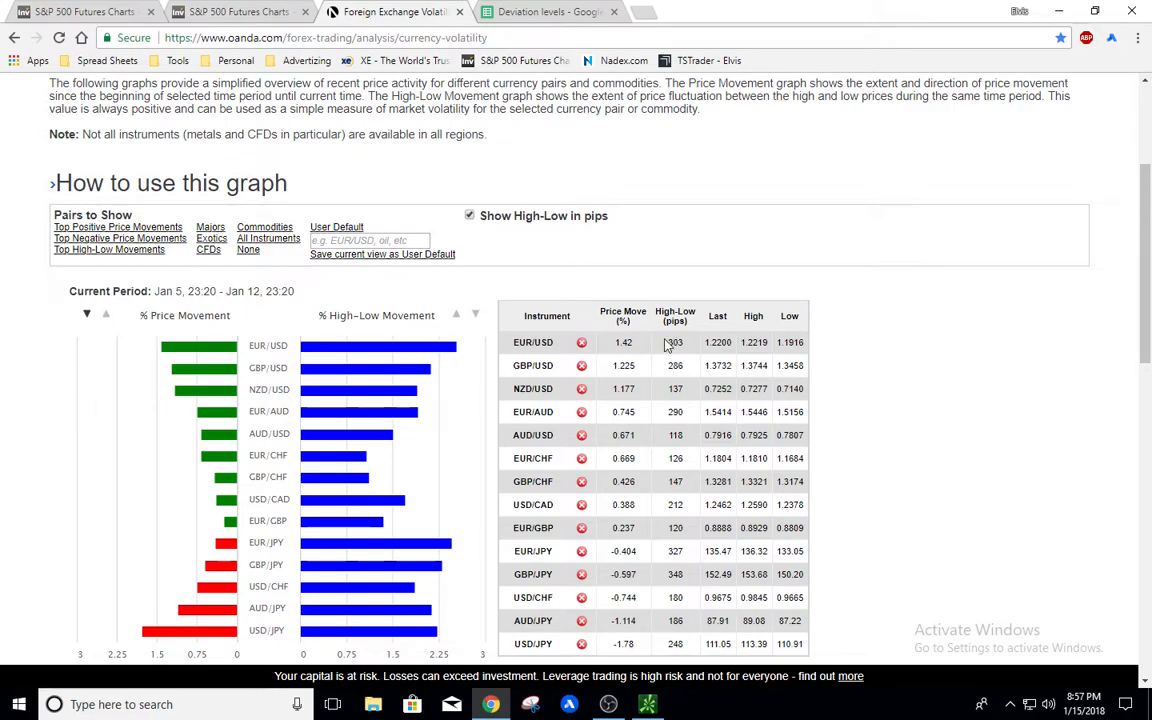
double_click(674, 342)
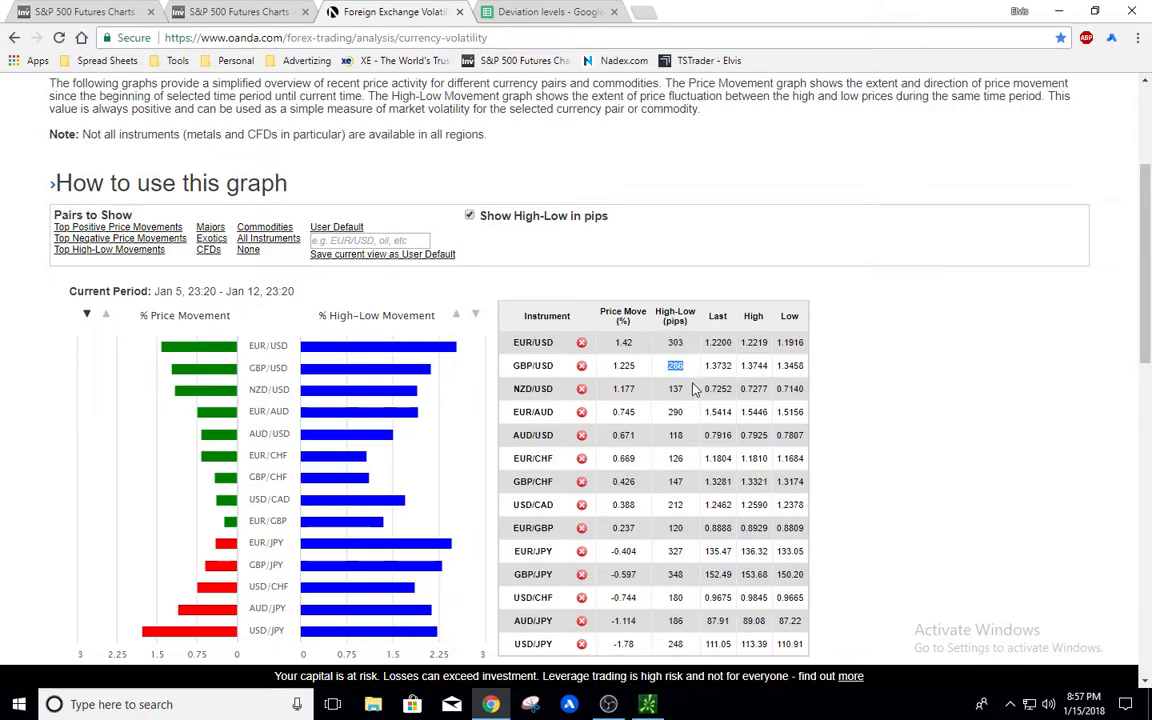
mouse_move(668, 400)
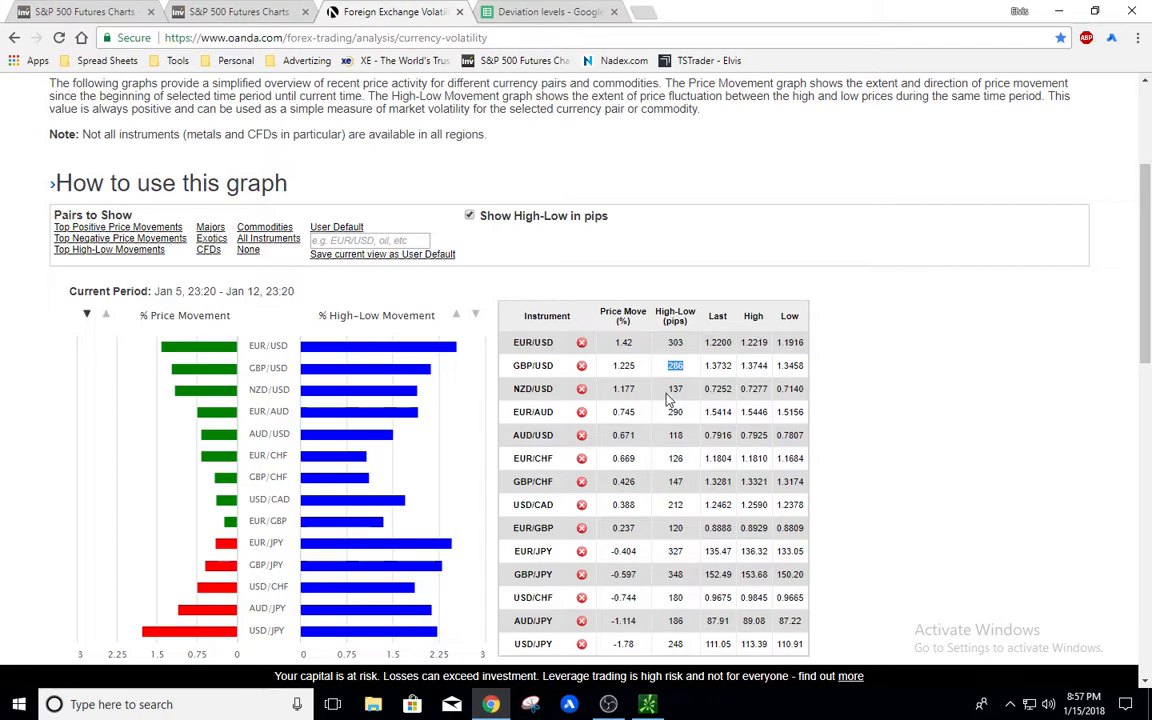
scroll("down", 3)
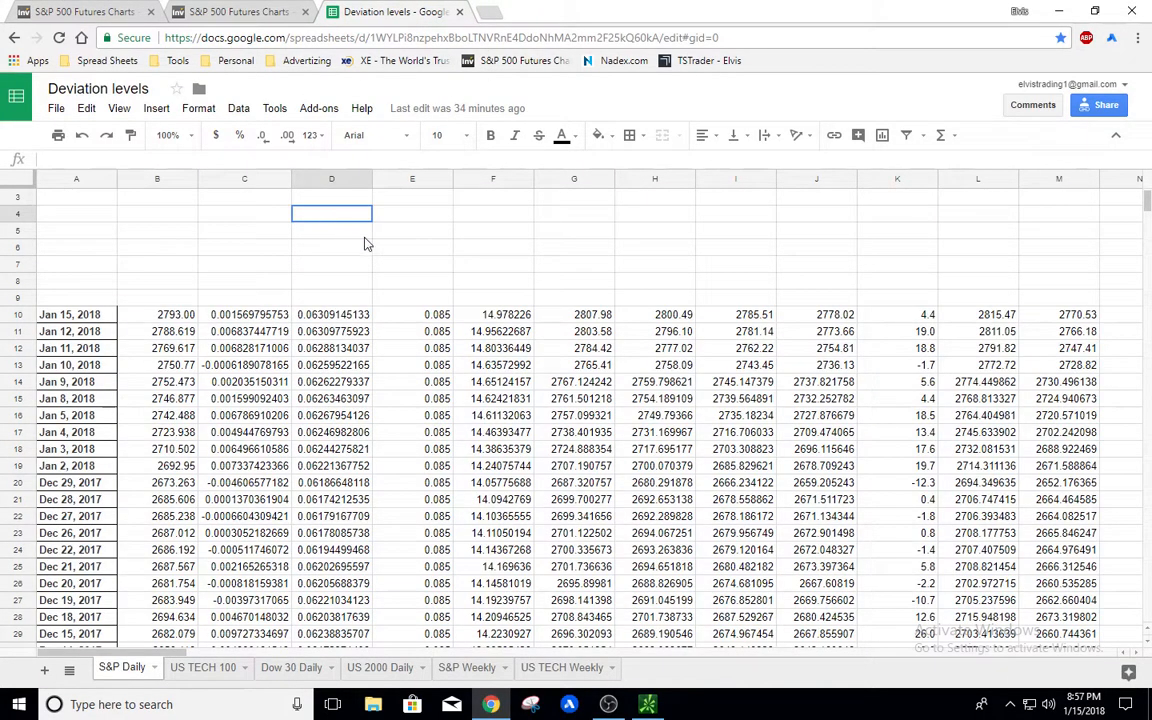
- Review the S&P daily deviation levels in the sheet, then return to the Investing.com EUR/USD chart
left_click(412, 248)
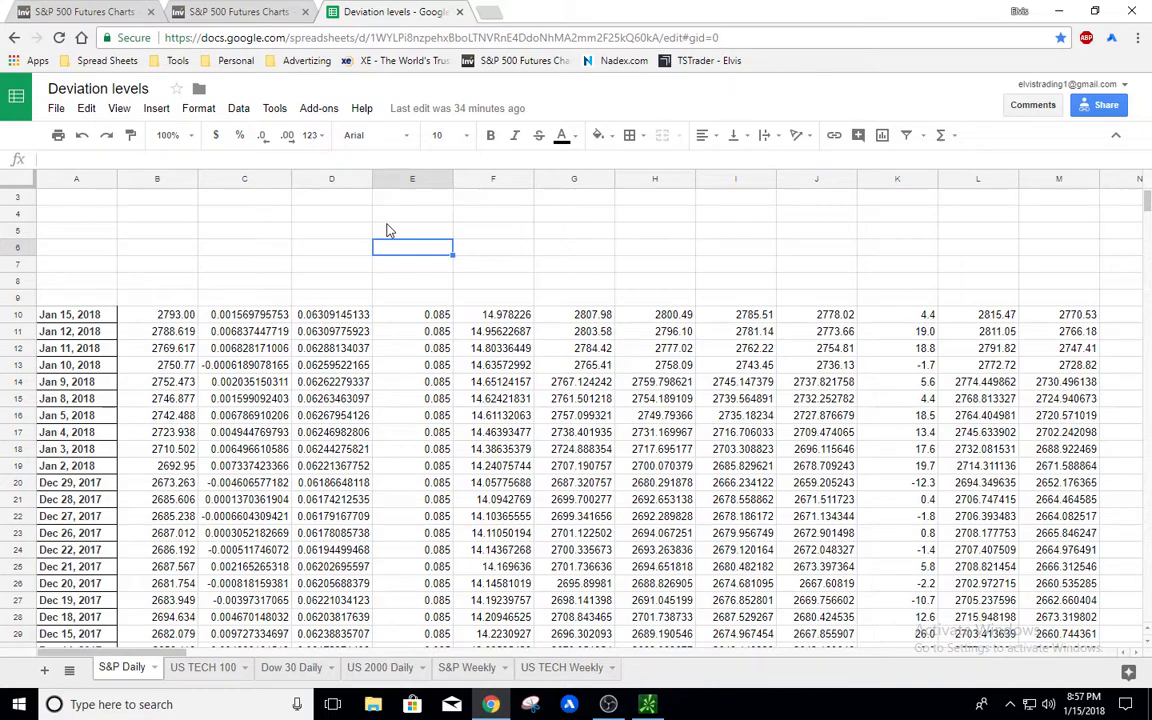
mouse_move(570, 482)
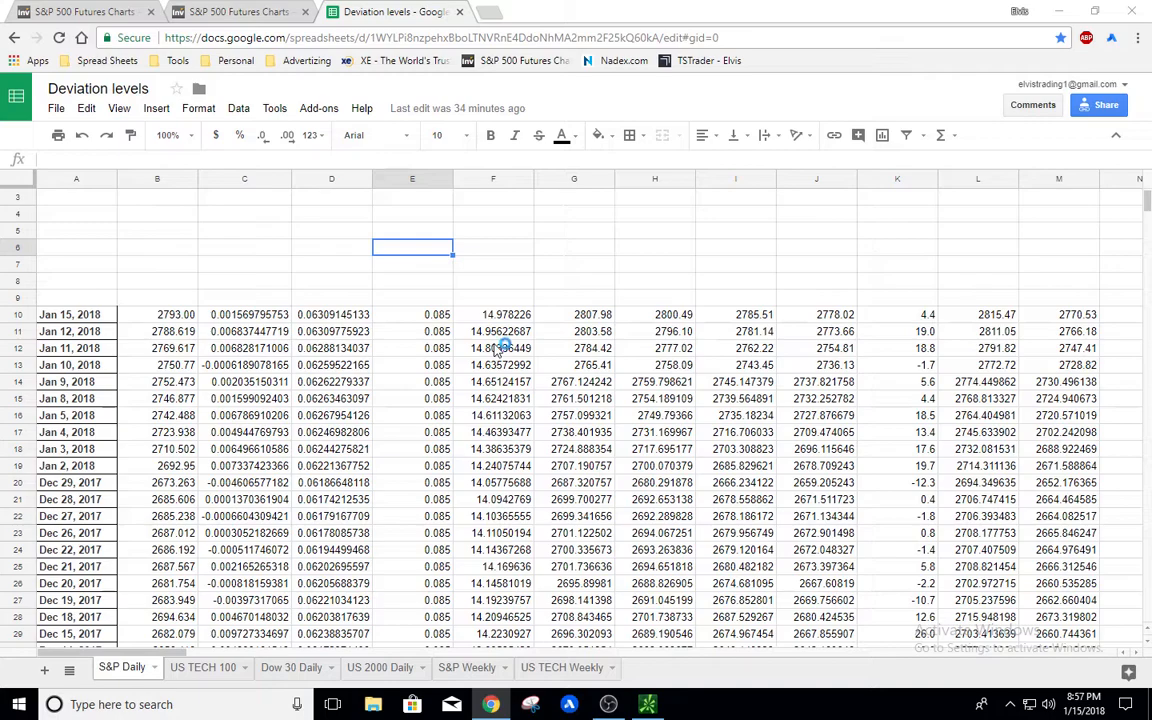
mouse_move(480, 620)
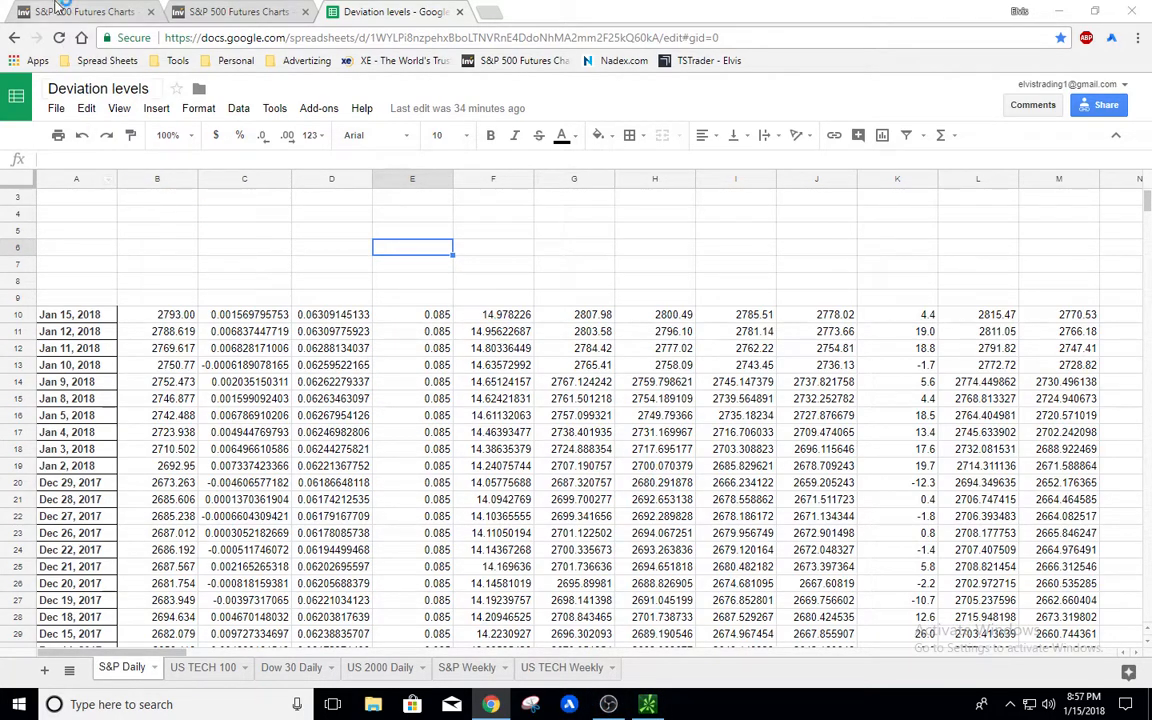
left_click(84, 12)
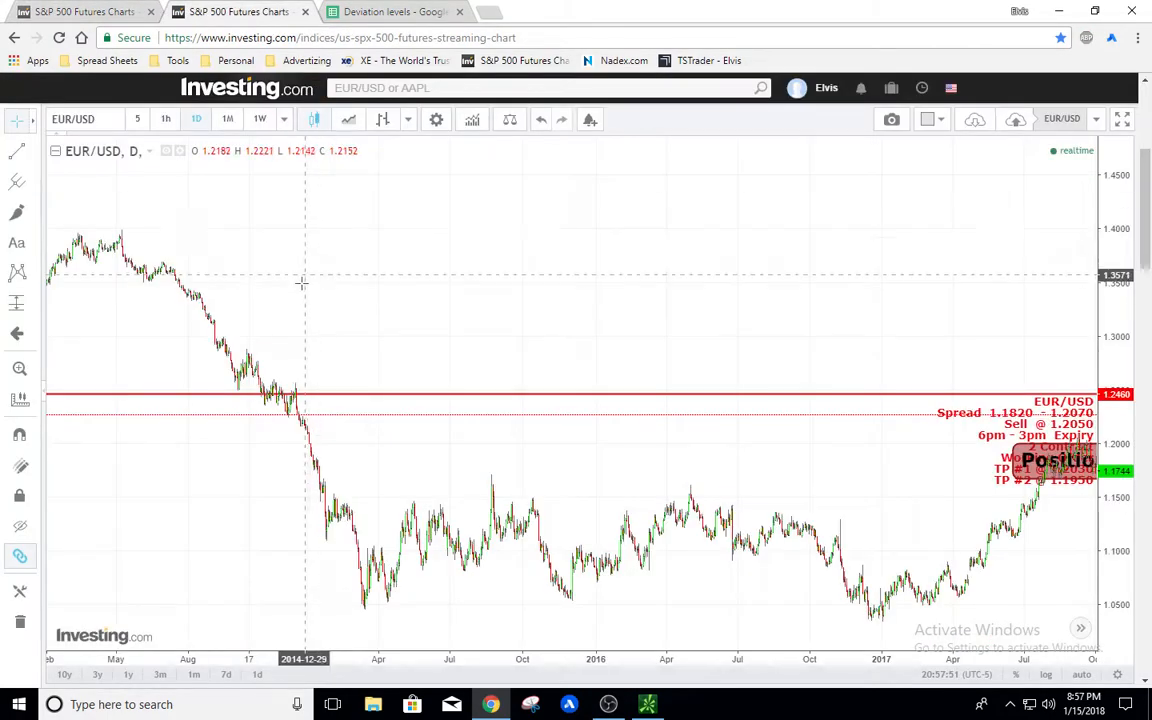